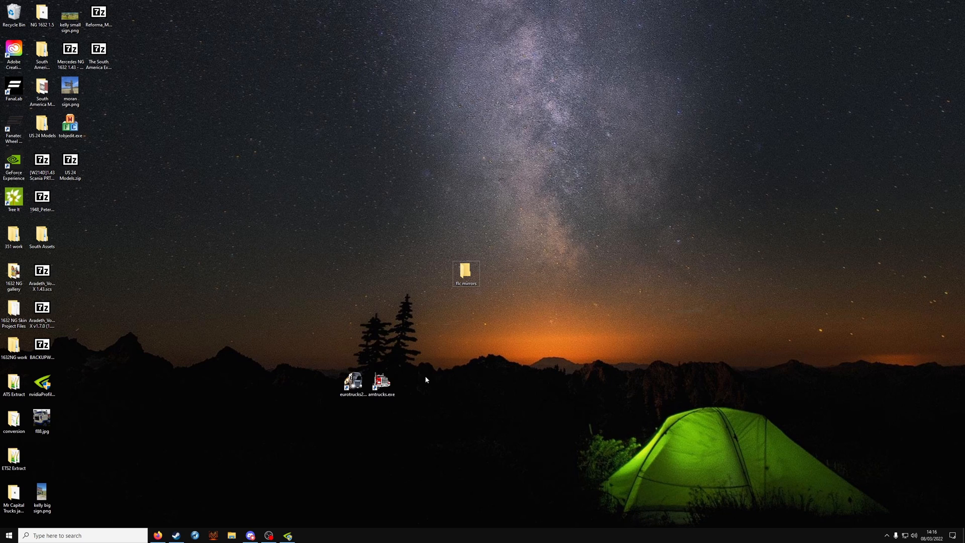
Step: Launch Euro Truck Simulator 2 from the Steam library
left_click(176, 535)
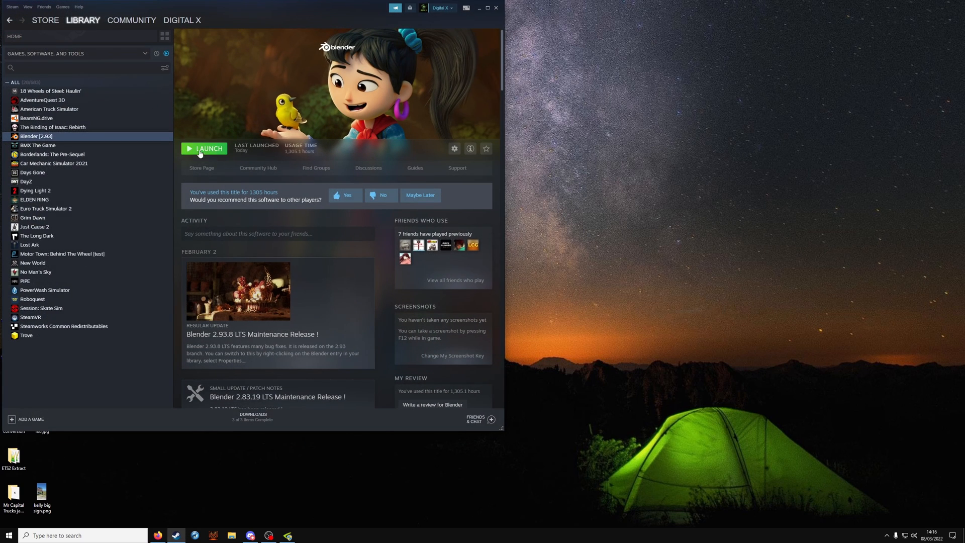
left_click(46, 208)
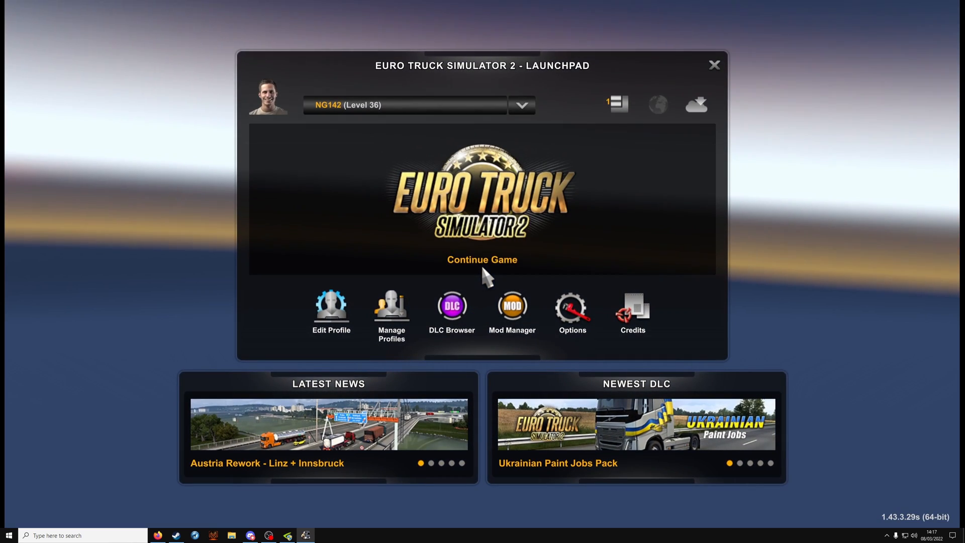
Step: Continue the saved career into the garage, then request to exit the game
left_click(482, 259)
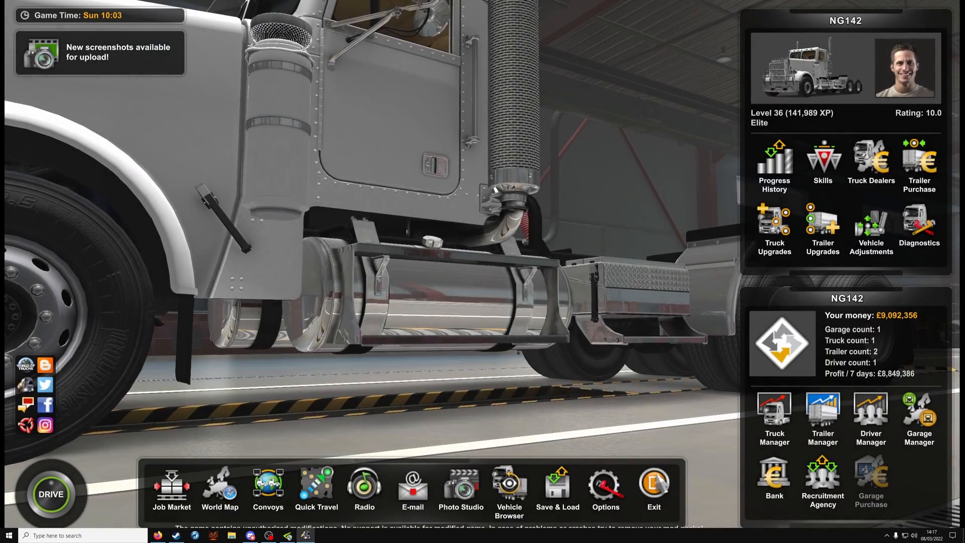
left_click(654, 485)
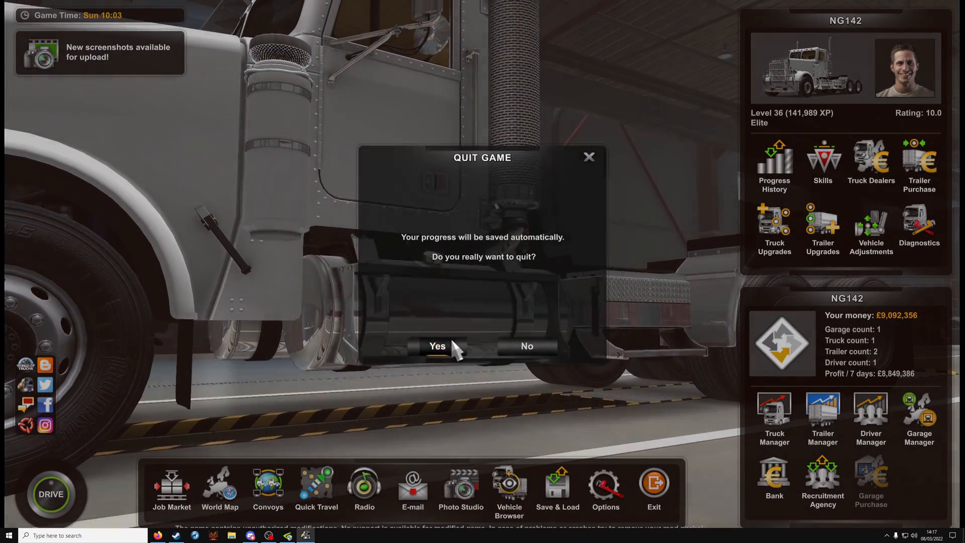
Step: Confirm quitting the game, launch Blender and start the SCS Models (ConverterPIX & BT) import
left_click(438, 345)
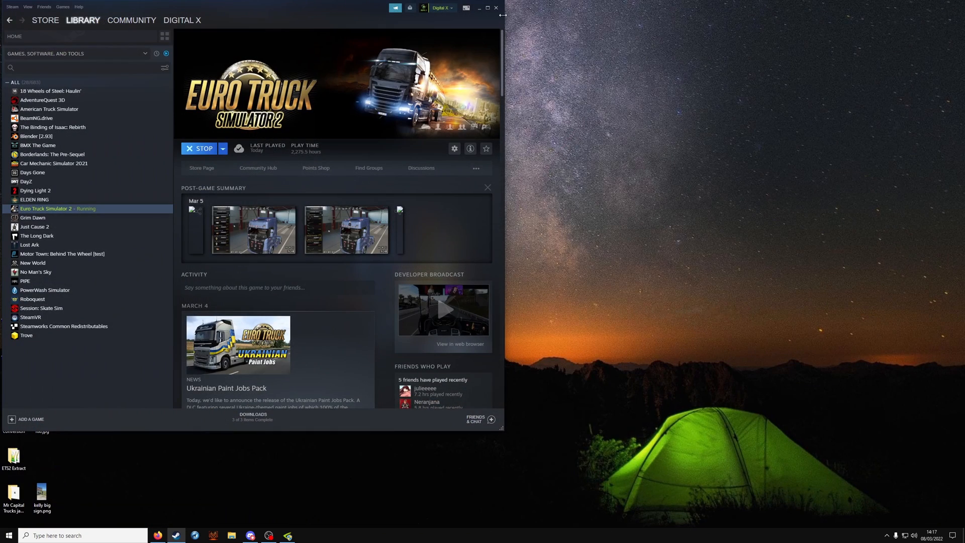
left_click(479, 7)
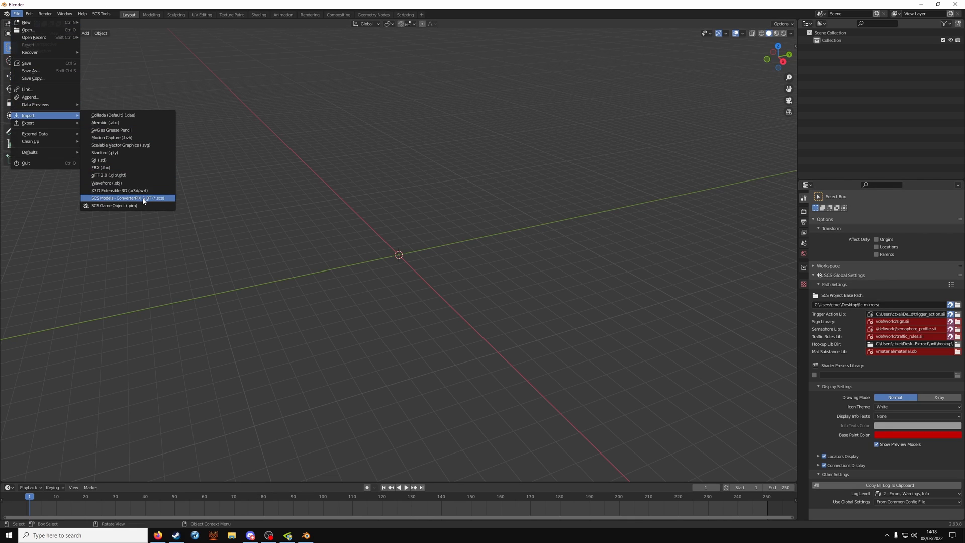
mouse_move(127, 198)
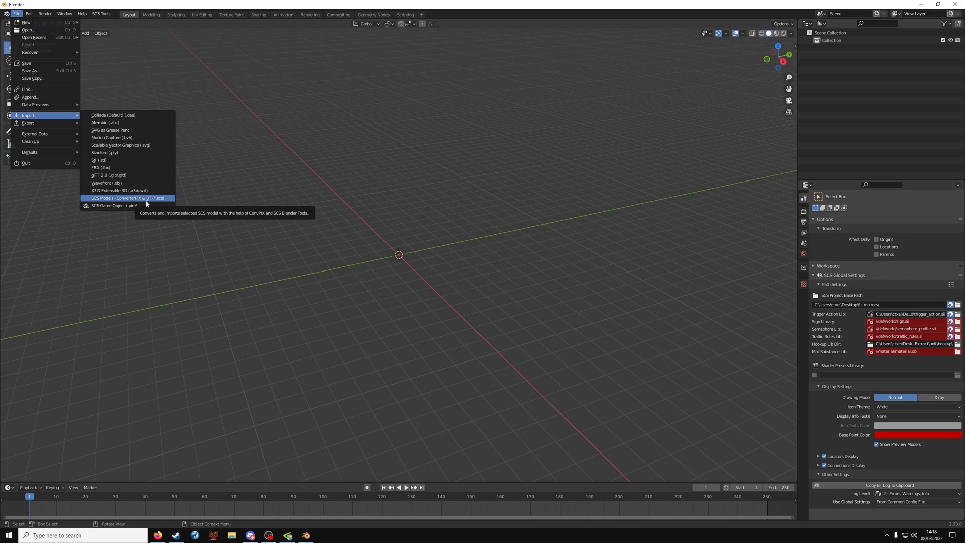
left_click(127, 198)
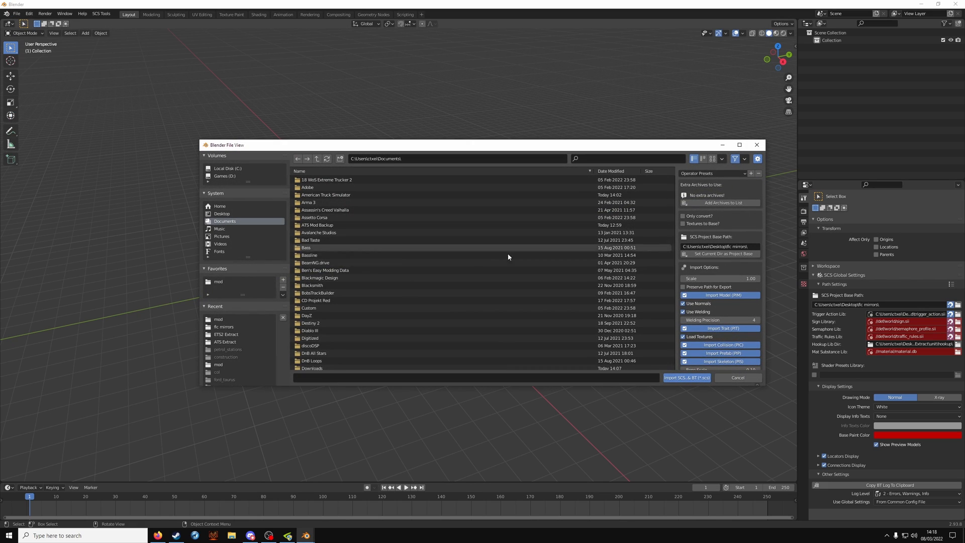
Step: Add base.scs from Desktop\ETS2 Extract as an extra archive, then browse to Documents
left_click(221, 213)
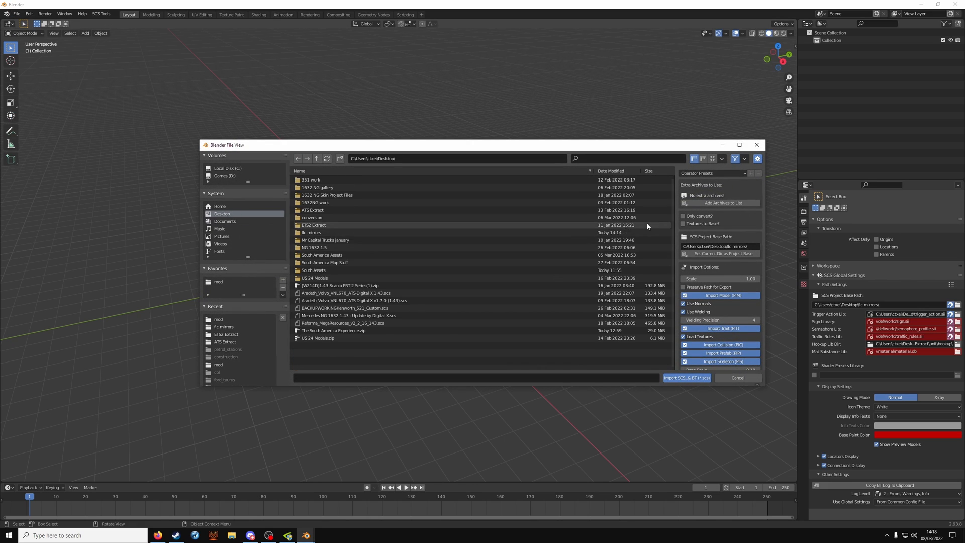
mouse_move(484, 240)
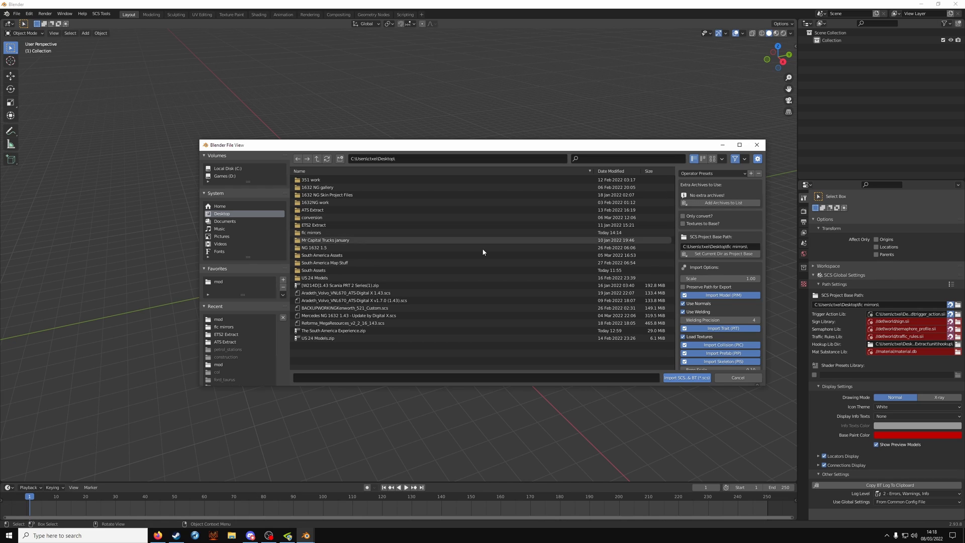
double_click(312, 224)
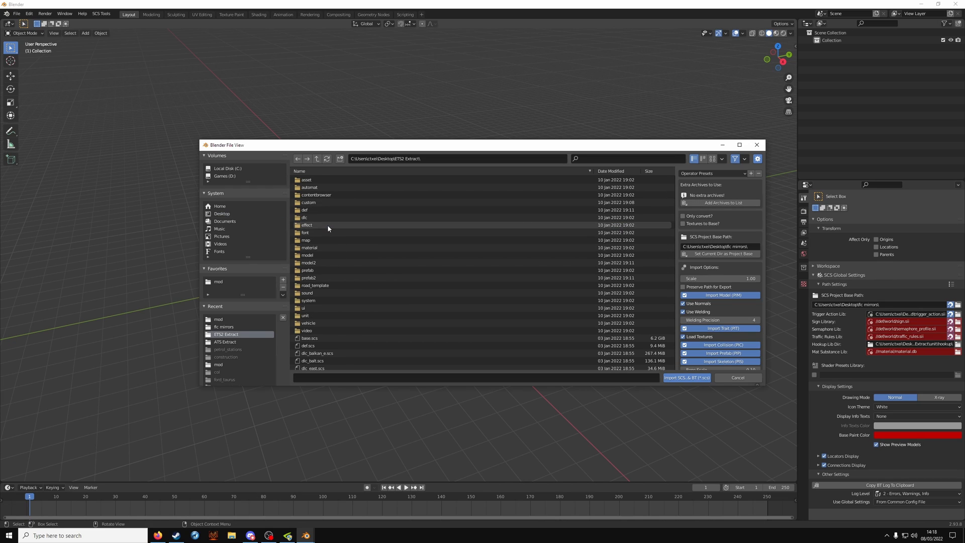
left_click(310, 338)
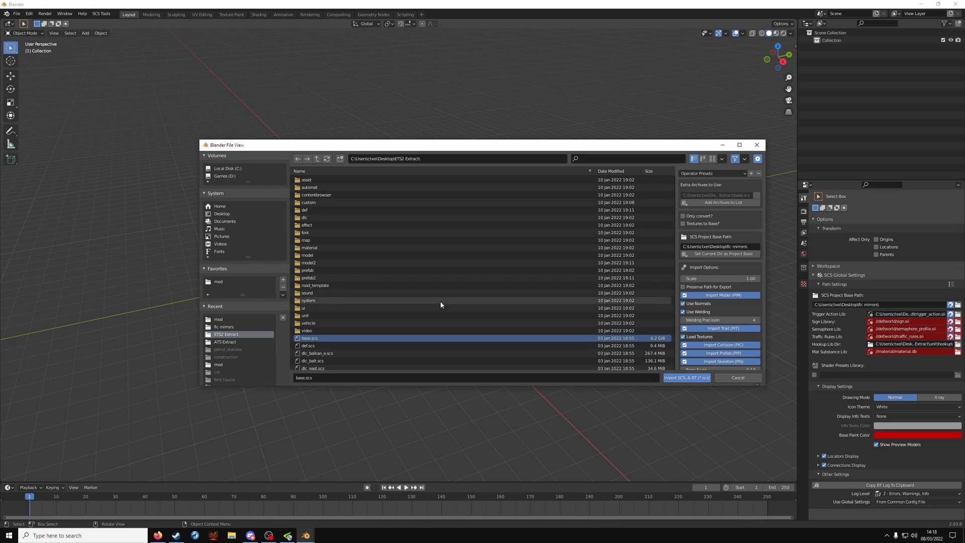
mouse_move(339, 330)
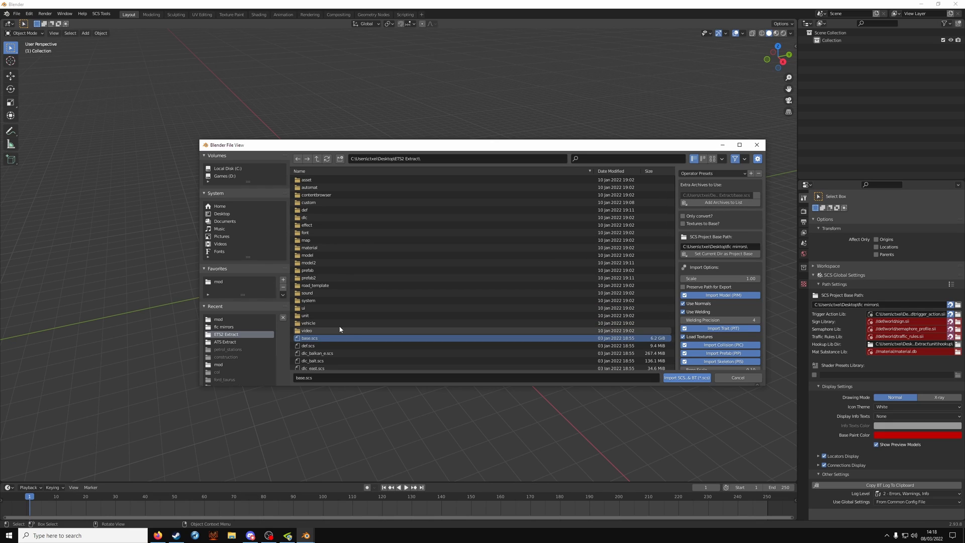
left_click(224, 221)
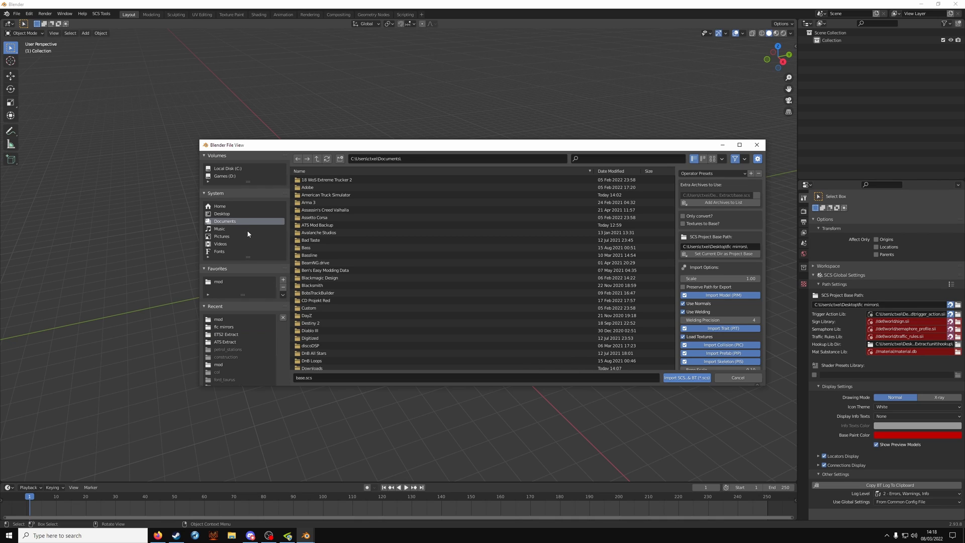
mouse_move(339, 307)
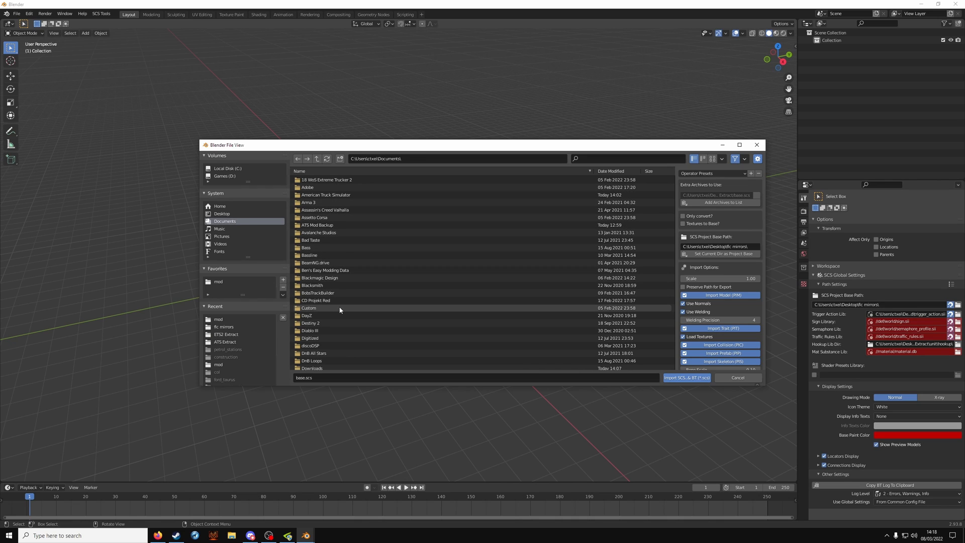
Step: Select freightliner_flc.scs in Documents\Euro Truck Simulator 2\mod and start the SCS & BT import
scroll("down", 3)
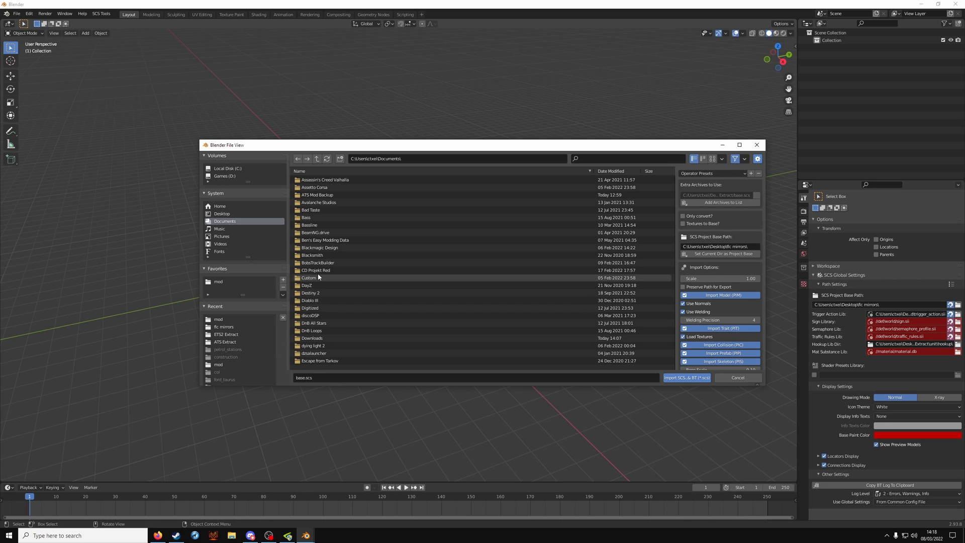
scroll("up", 3)
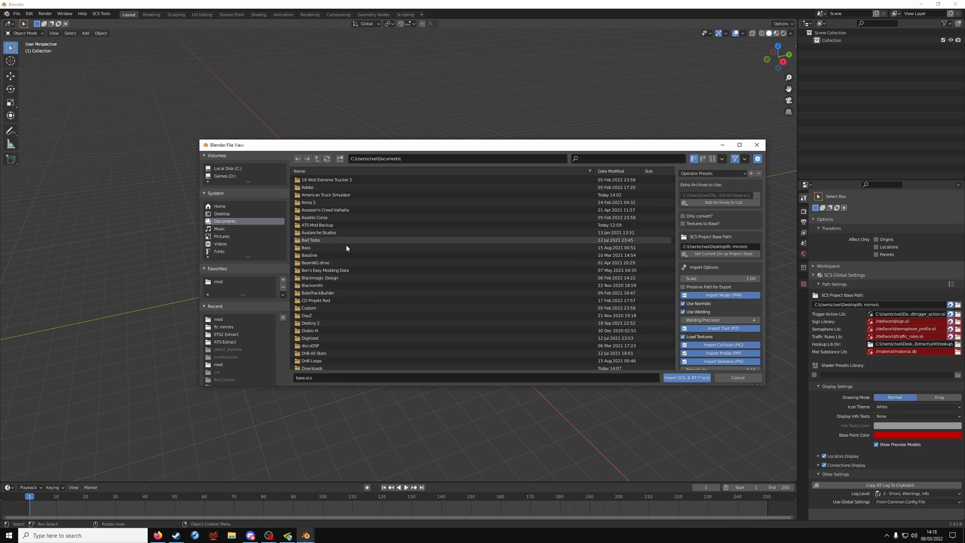
scroll("down", 3)
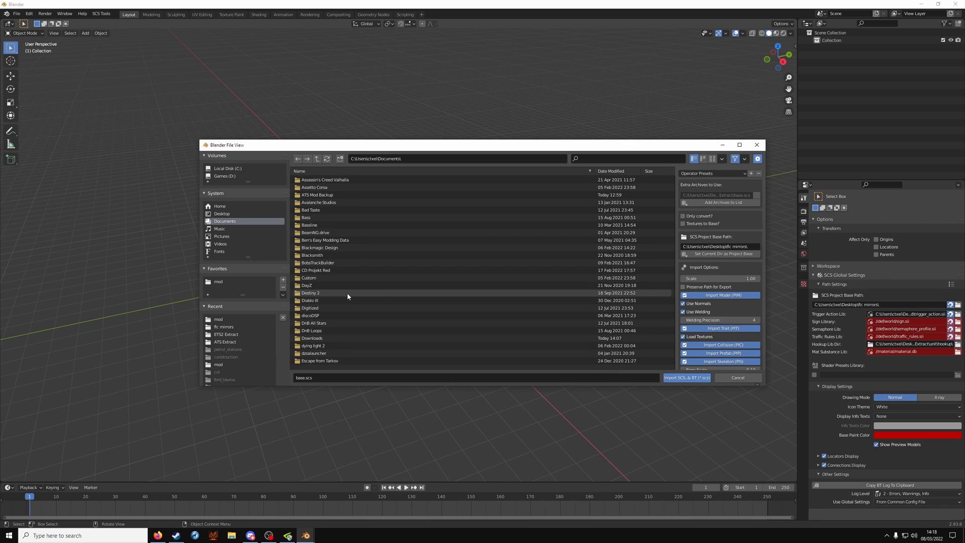
double_click(325, 301)
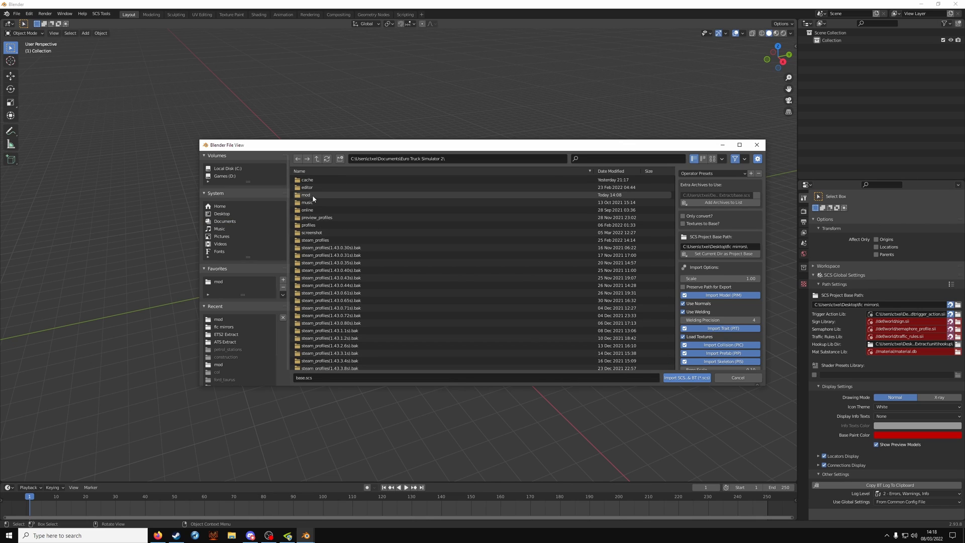
double_click(305, 194)
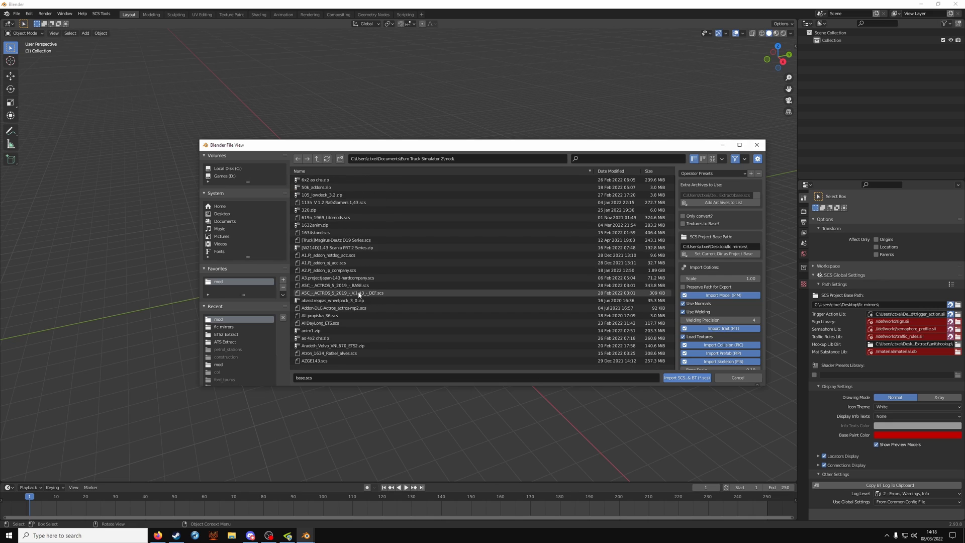
scroll("down", 3)
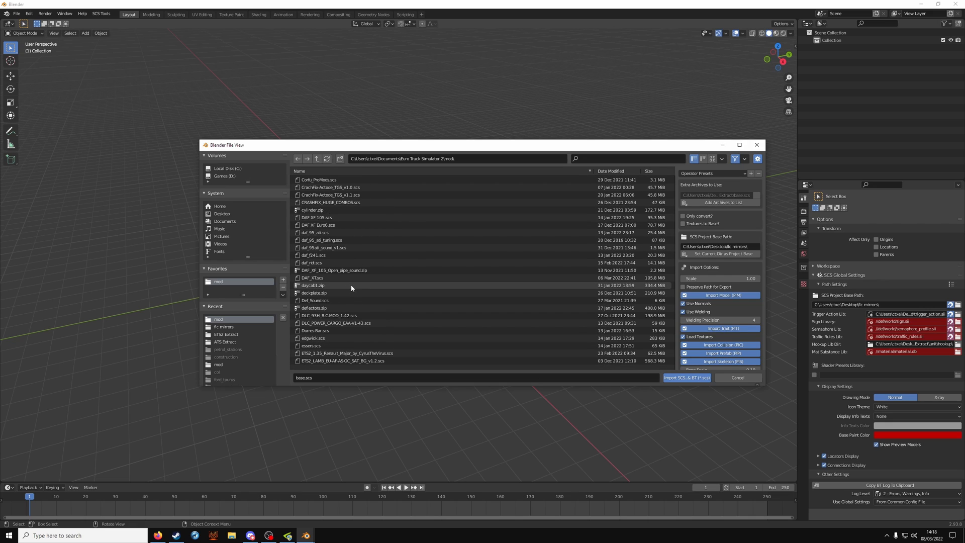
scroll("down", 3)
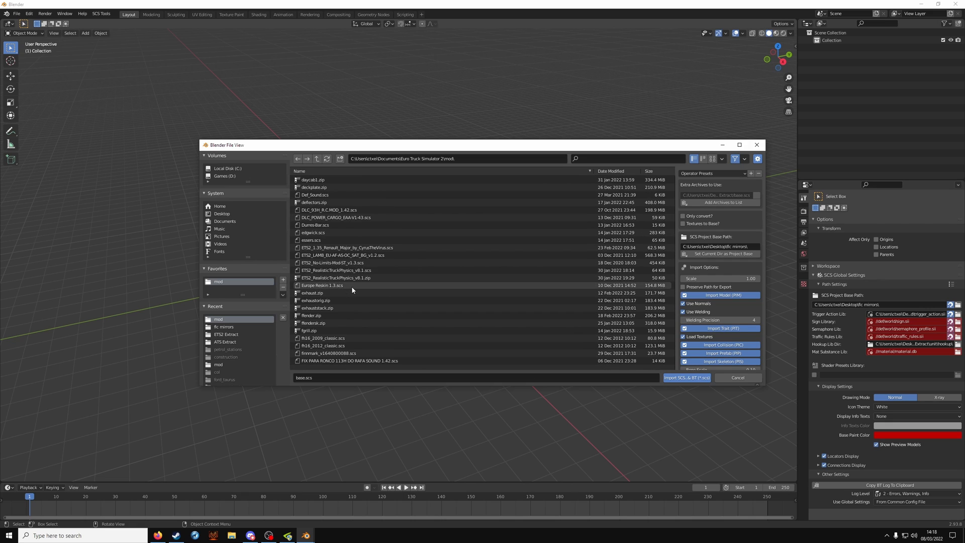
scroll("down", 3)
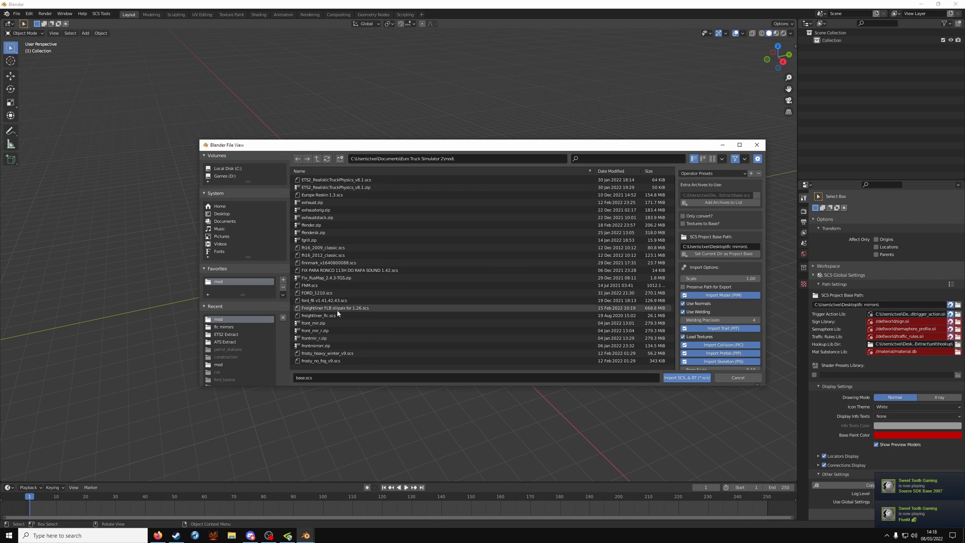
left_click(319, 315)
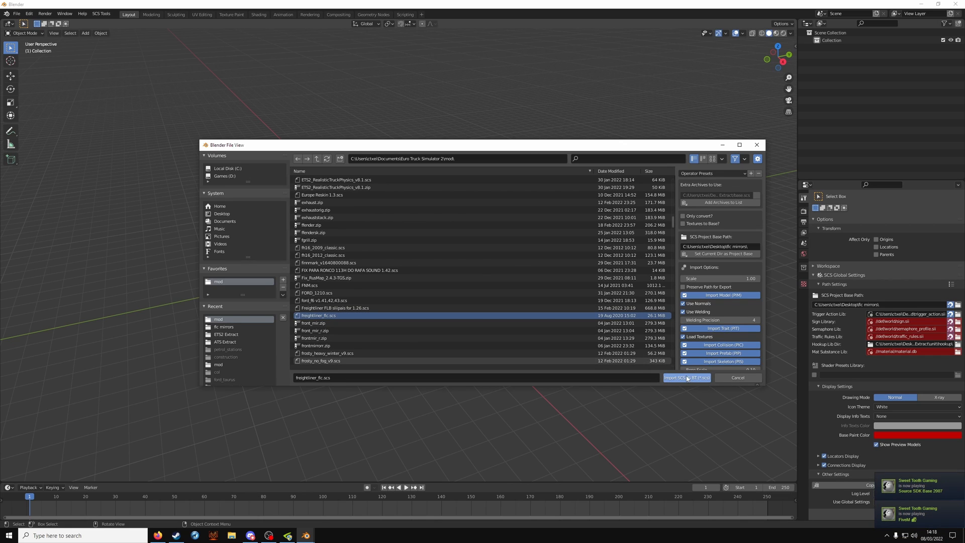
right_click(684, 376)
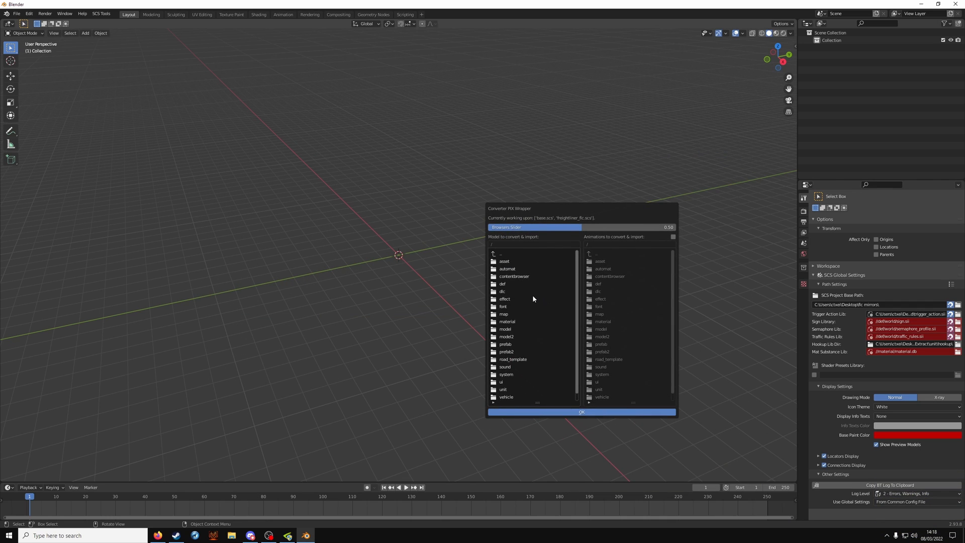
Step: Import mirror_01_interior.pmg from vehicle\truck\freightliner_flc\accessory\mirror into the scene
double_click(506, 397)
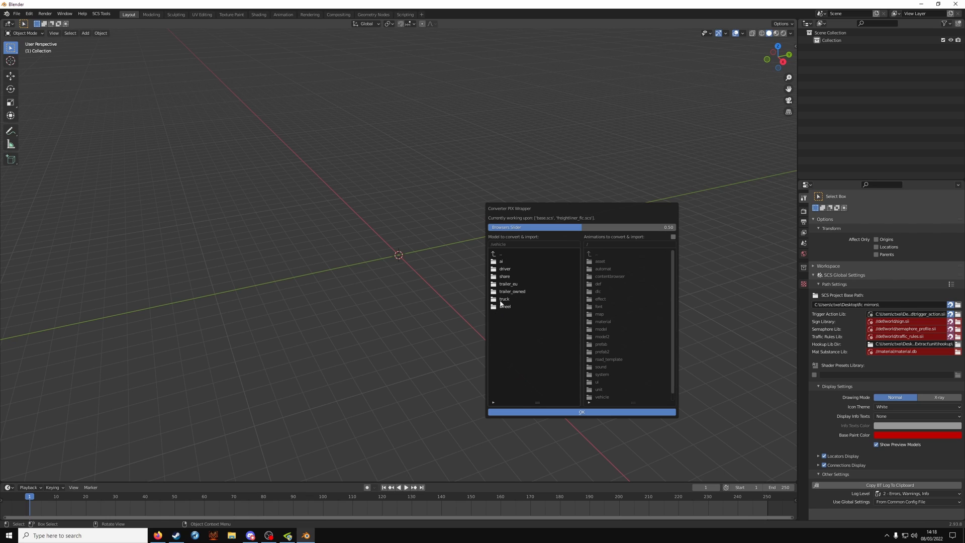
double_click(504, 298)
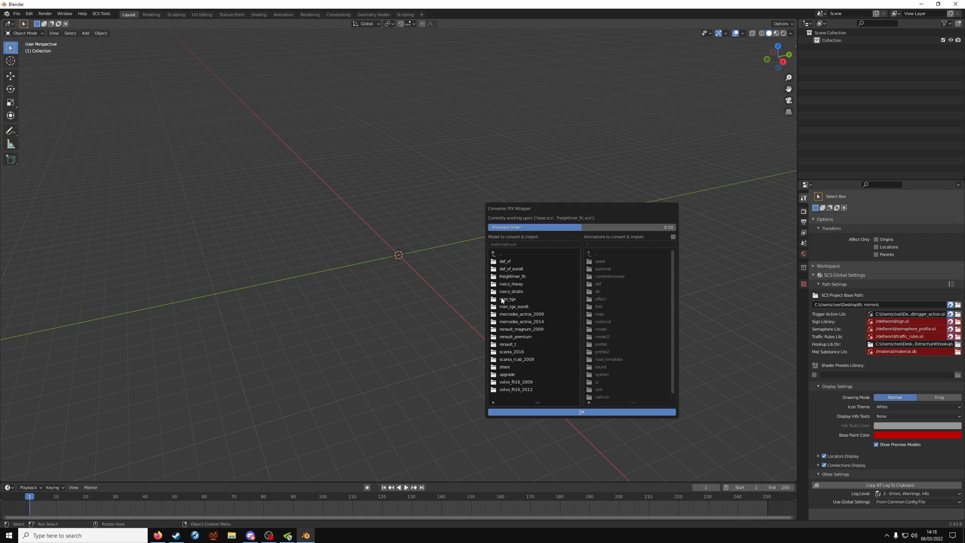
mouse_move(519, 283)
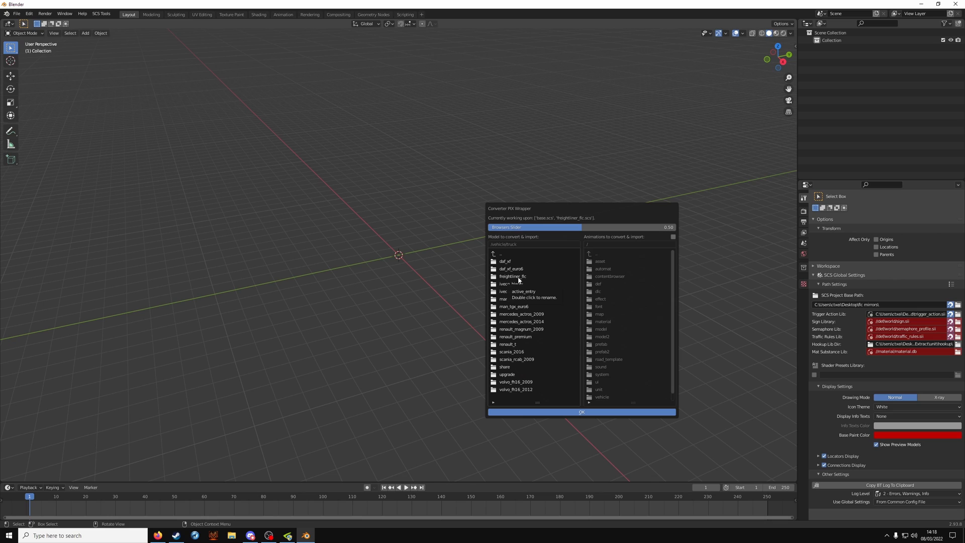
double_click(512, 275)
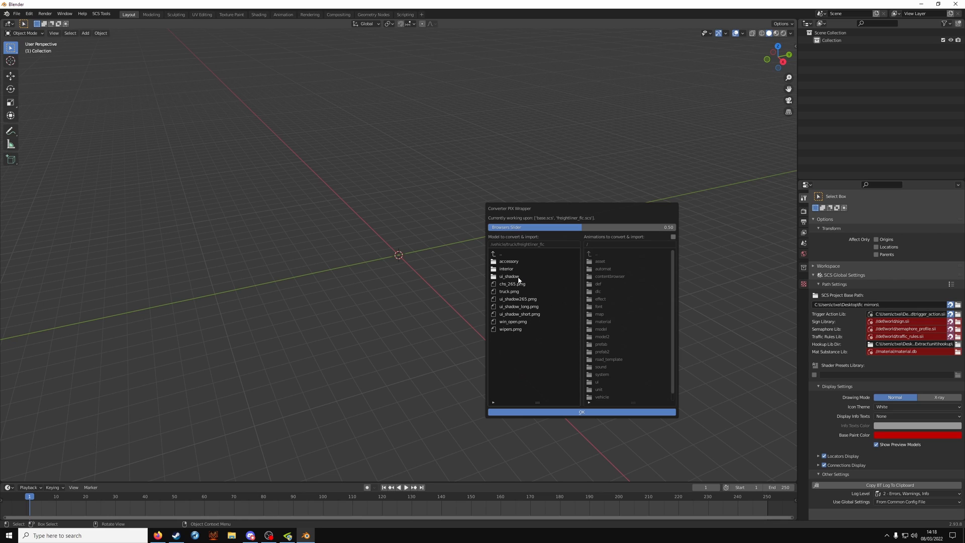
double_click(509, 262)
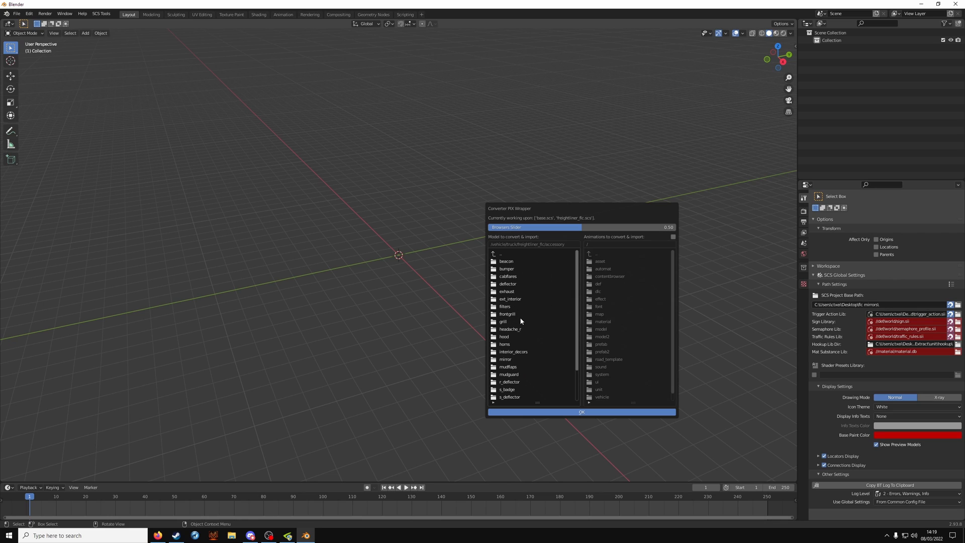
double_click(506, 358)
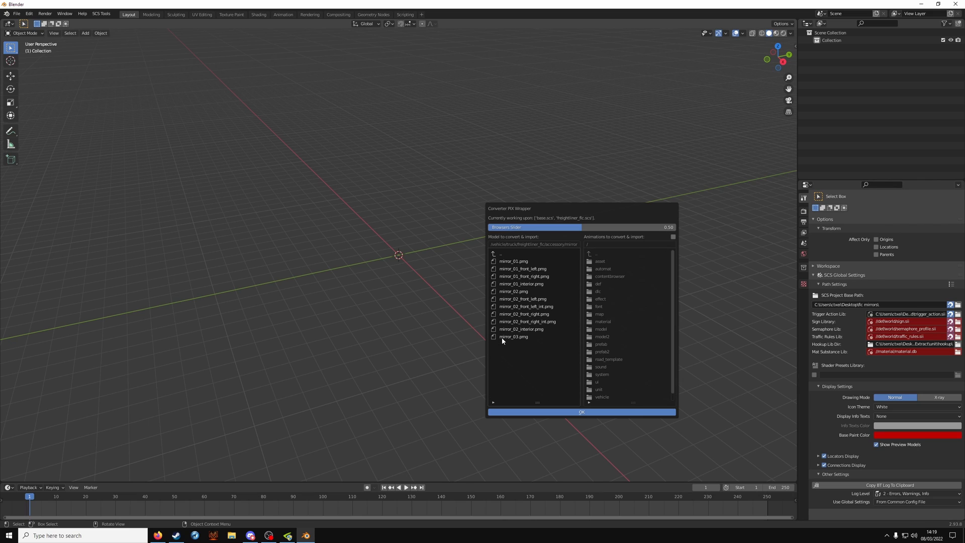
mouse_move(514, 364)
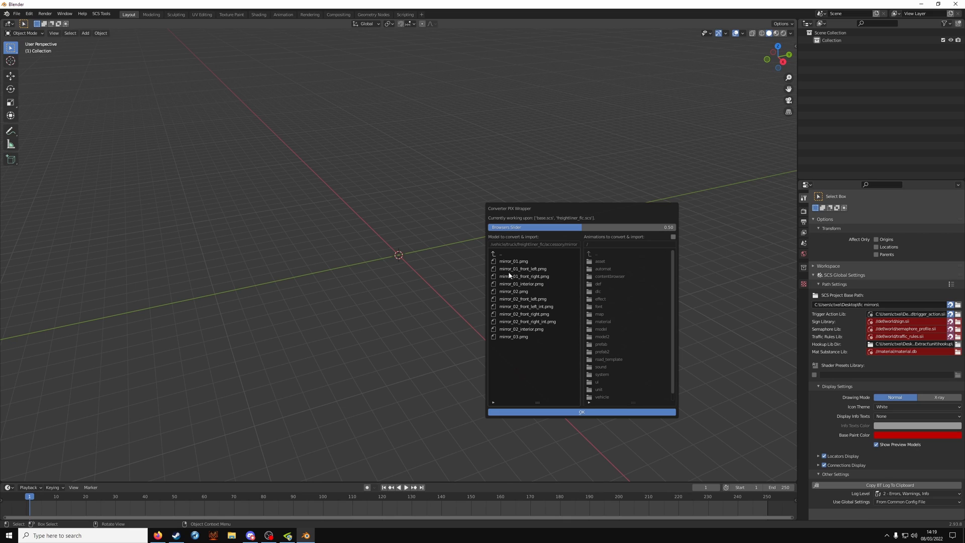
mouse_move(527, 272)
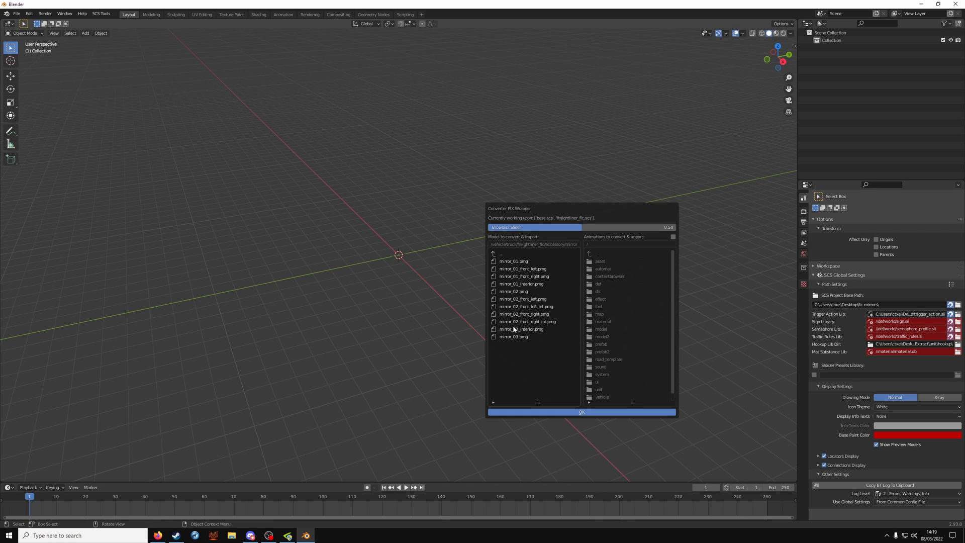
left_click(522, 283)
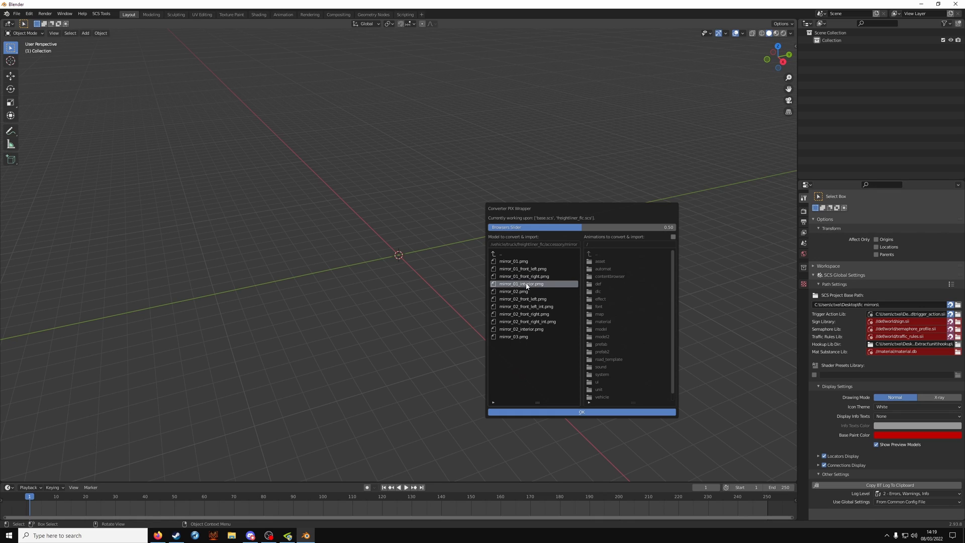
left_click(580, 411)
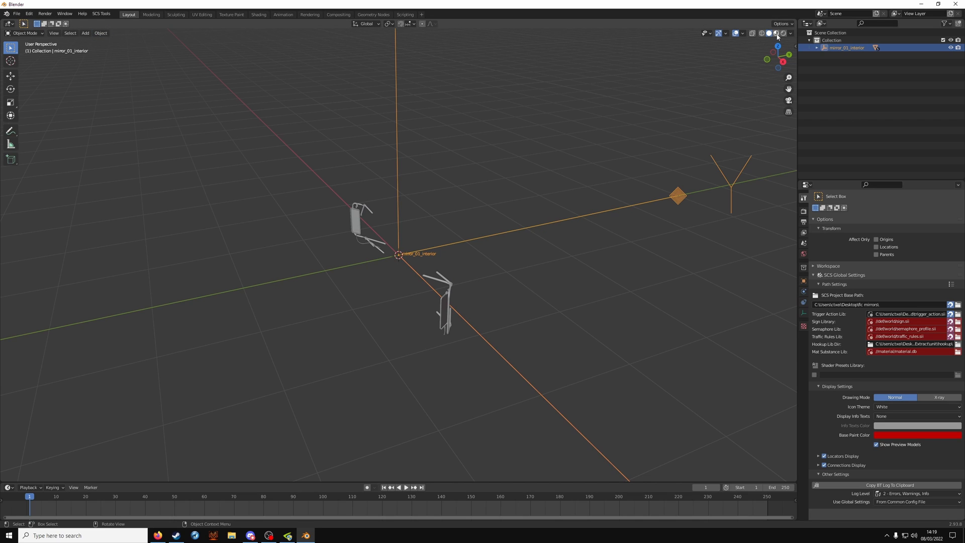
mouse_move(776, 33)
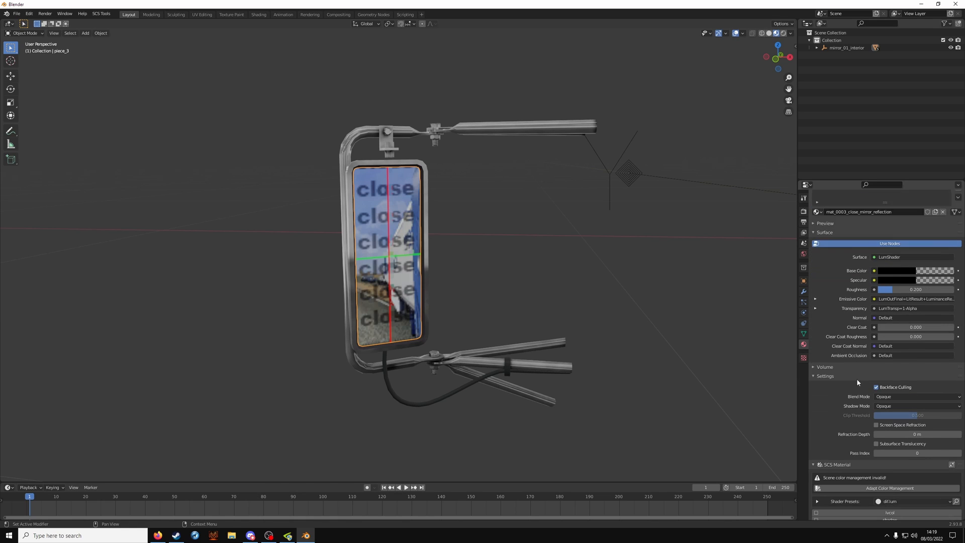
Step: Set the close-mirror reflection material's Diffuse colour to black in SCS Material Attributes
scroll("down", 3)
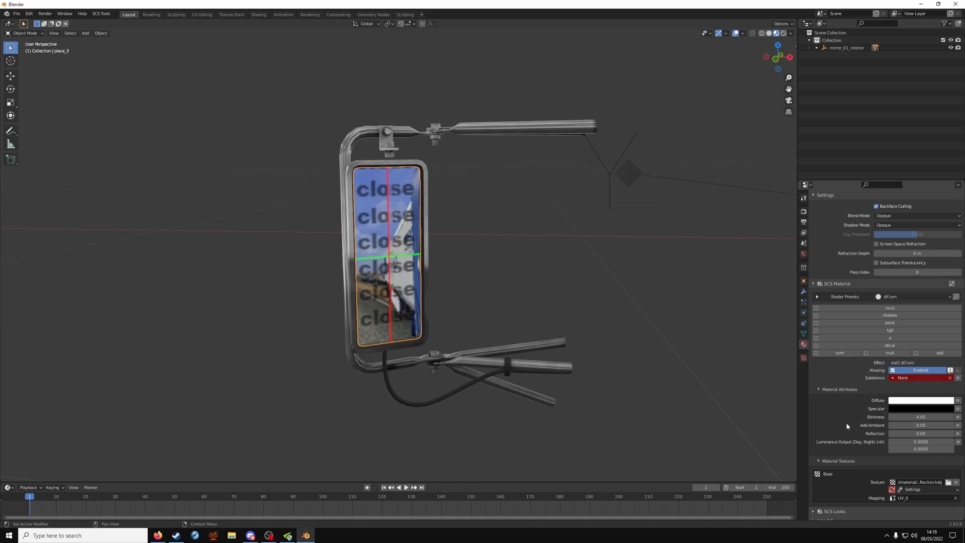
left_click(920, 401)
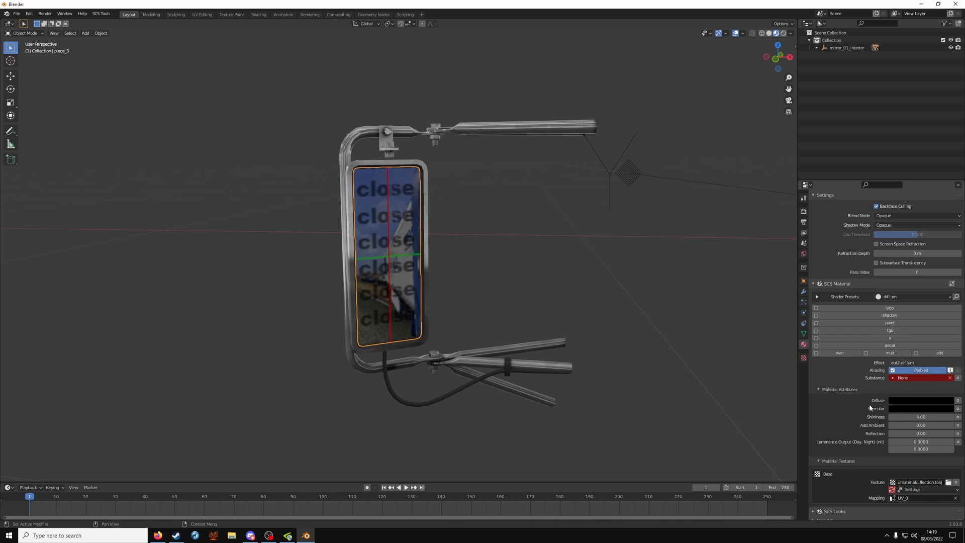
left_click(920, 400)
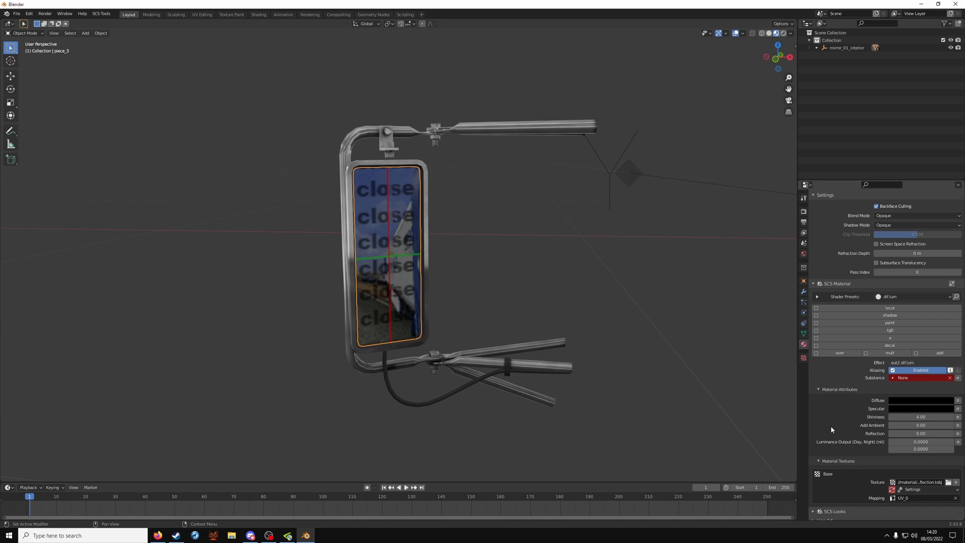
mouse_move(920, 425)
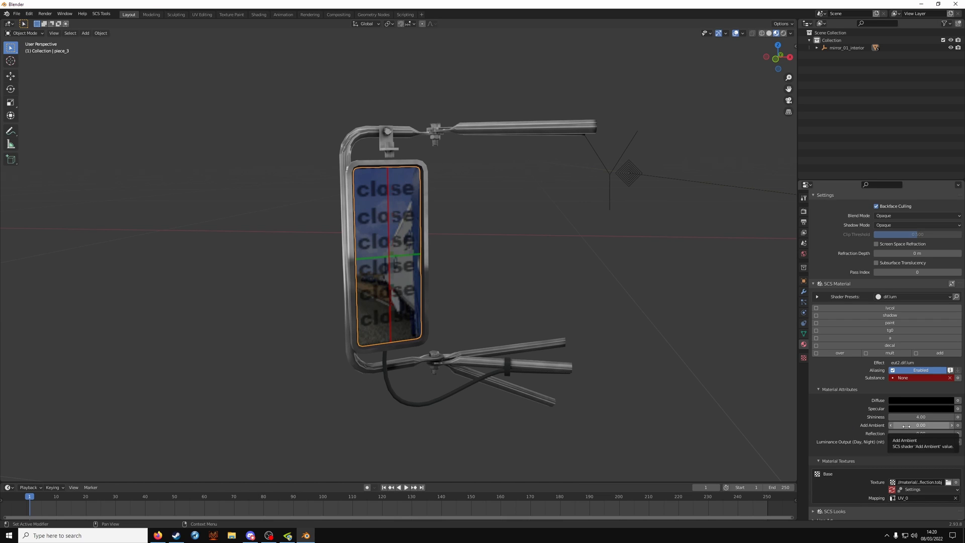
mouse_move(855, 431)
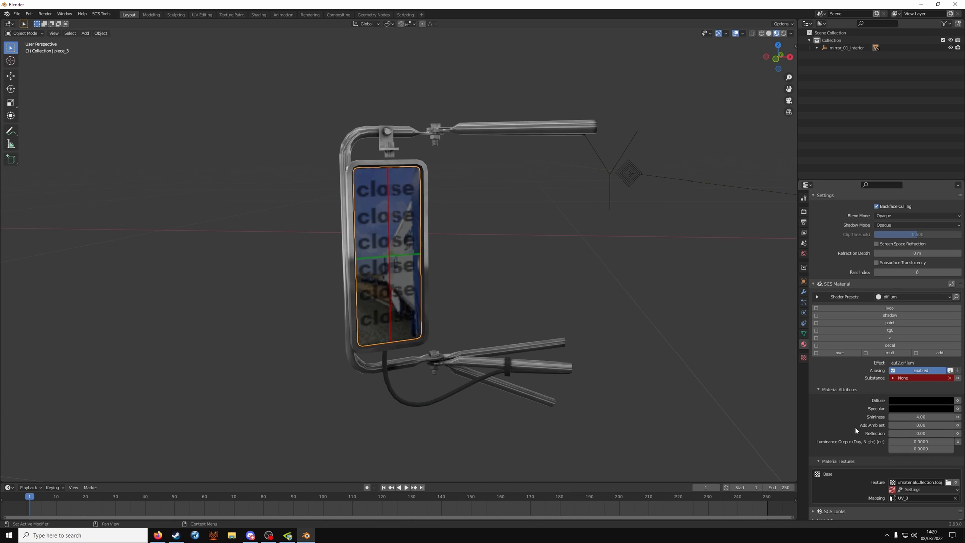
mouse_move(854, 431)
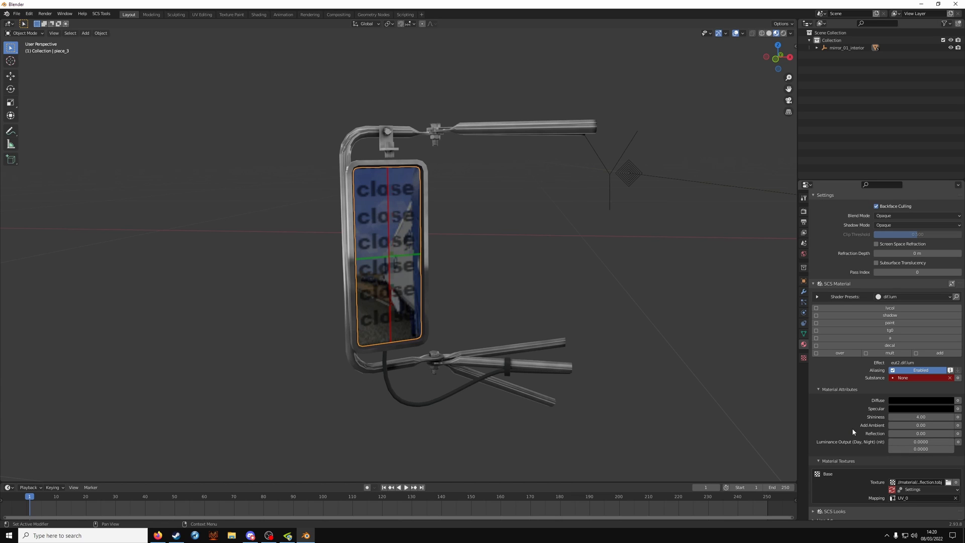
left_click(919, 441)
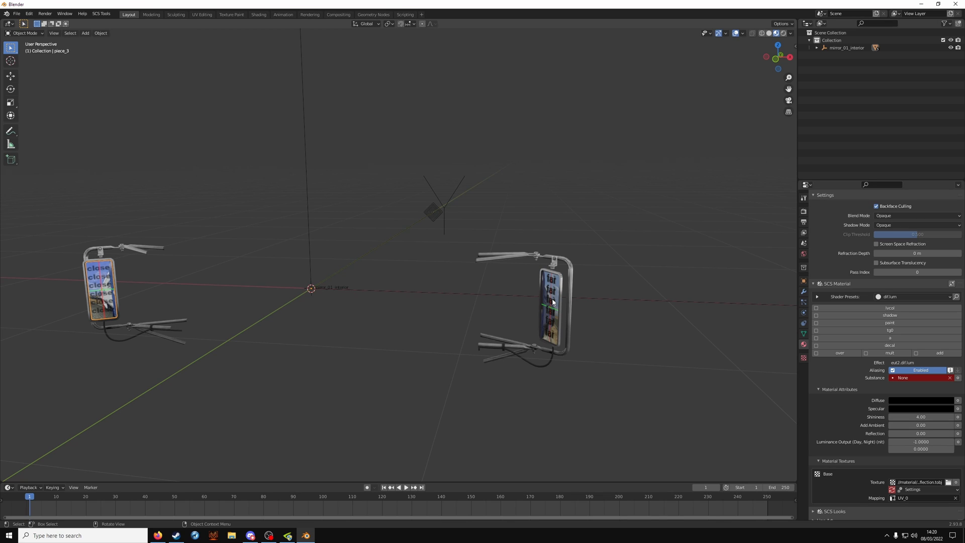
Step: Give the second mirror's far-reflection material a black diffuse colour and luminance output -1
left_click(550, 301)
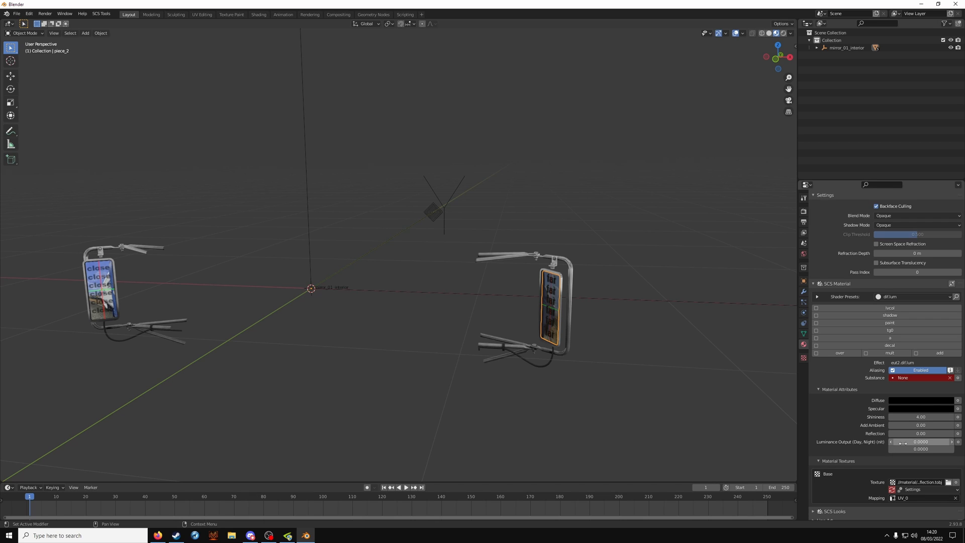
mouse_move(921, 442)
type("-1.0000")
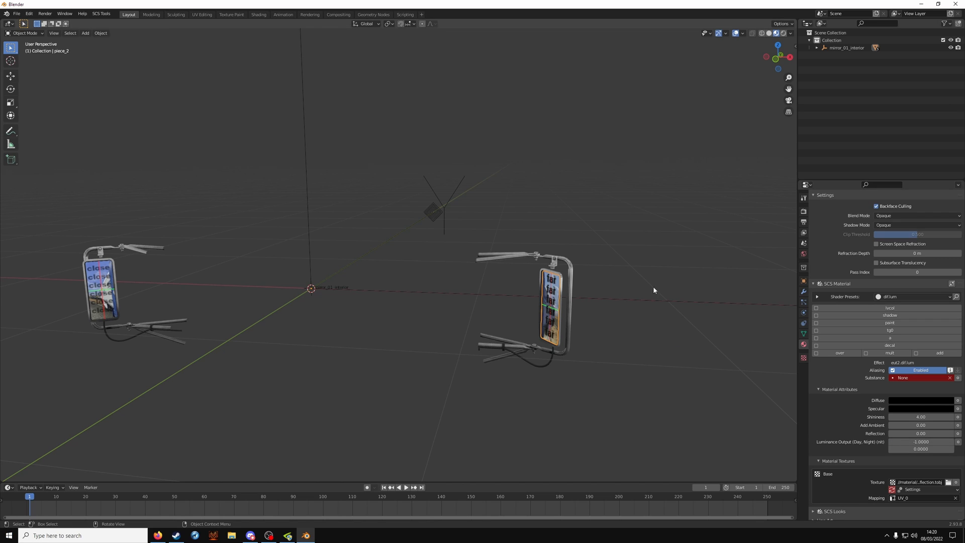
mouse_move(756, 369)
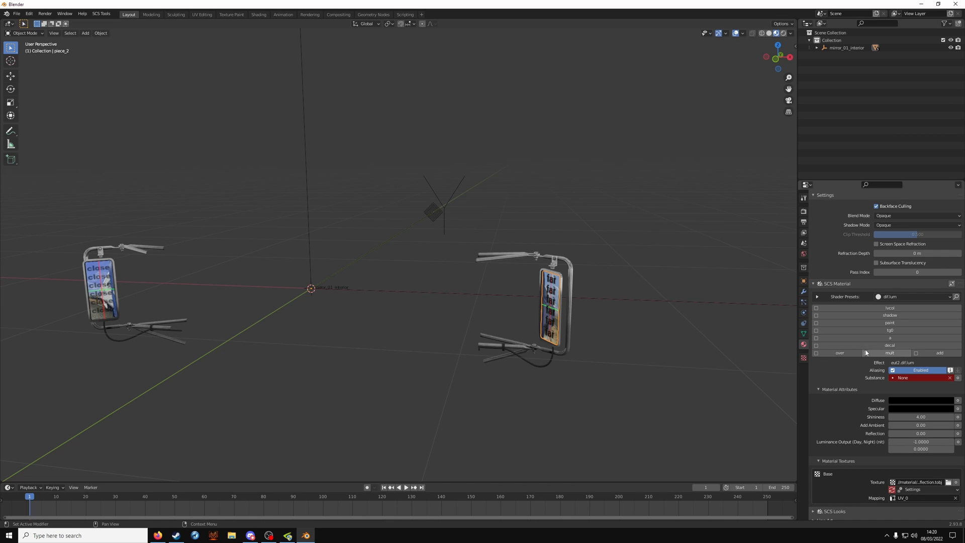
scroll("down", 3)
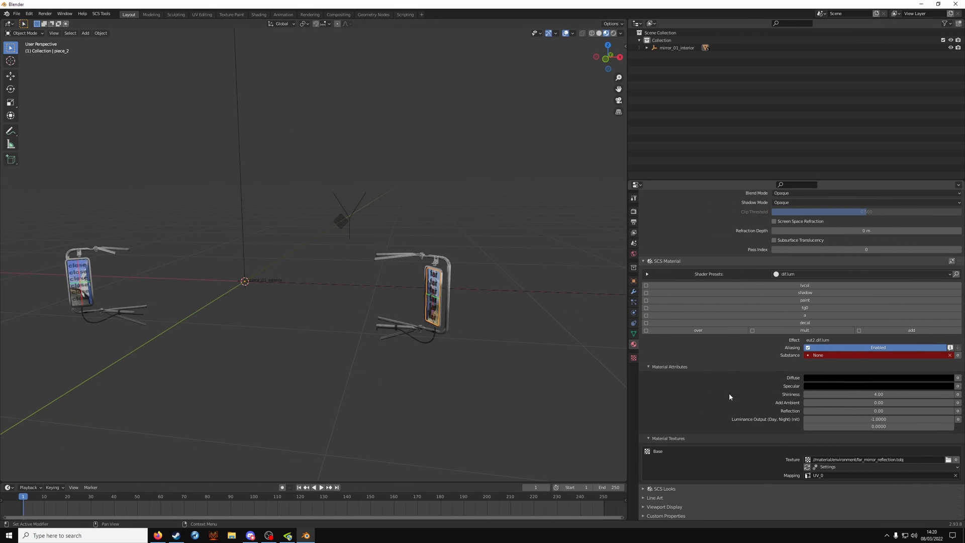
mouse_move(635, 222)
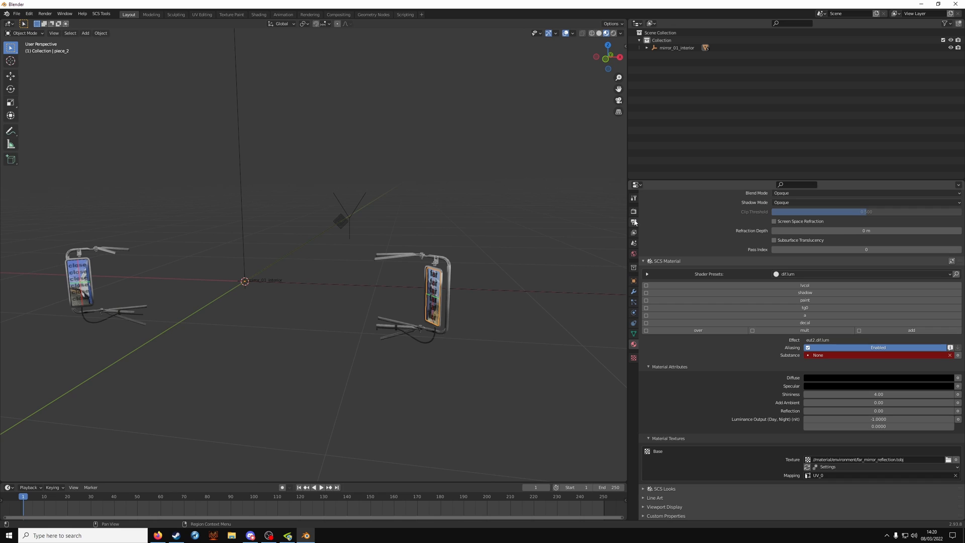
Step: Point the SCS default export path at vehicle\truck\freightliner_flc\accessory\mirror
left_click(632, 222)
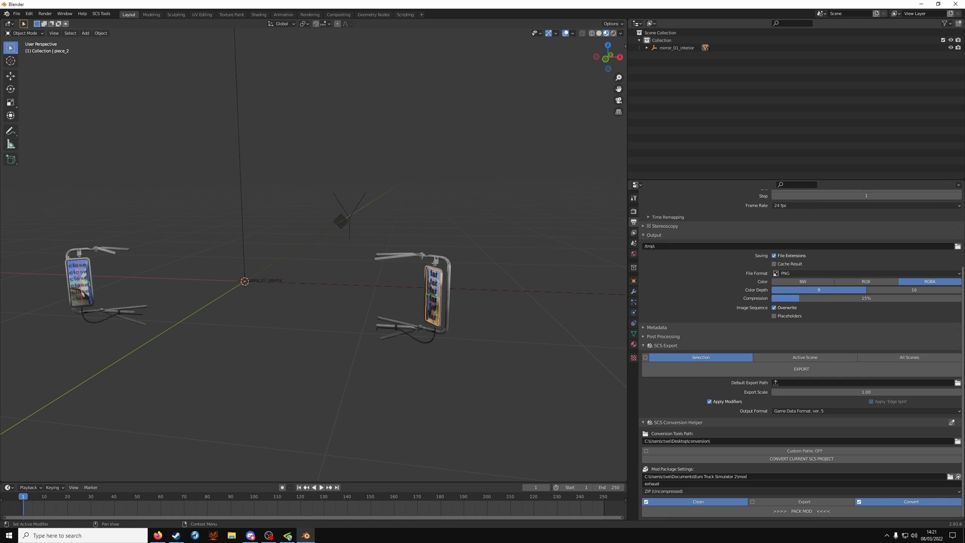
left_click(776, 382)
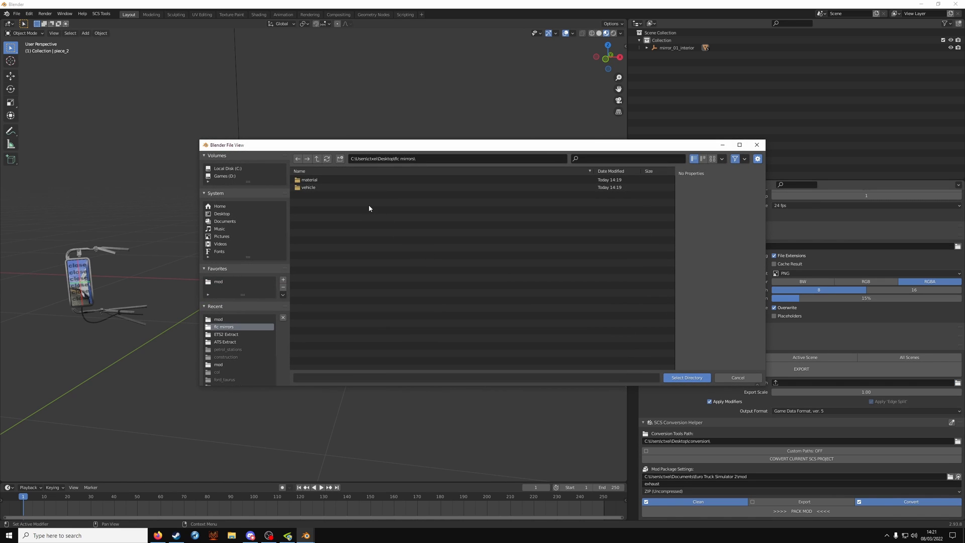
mouse_move(359, 202)
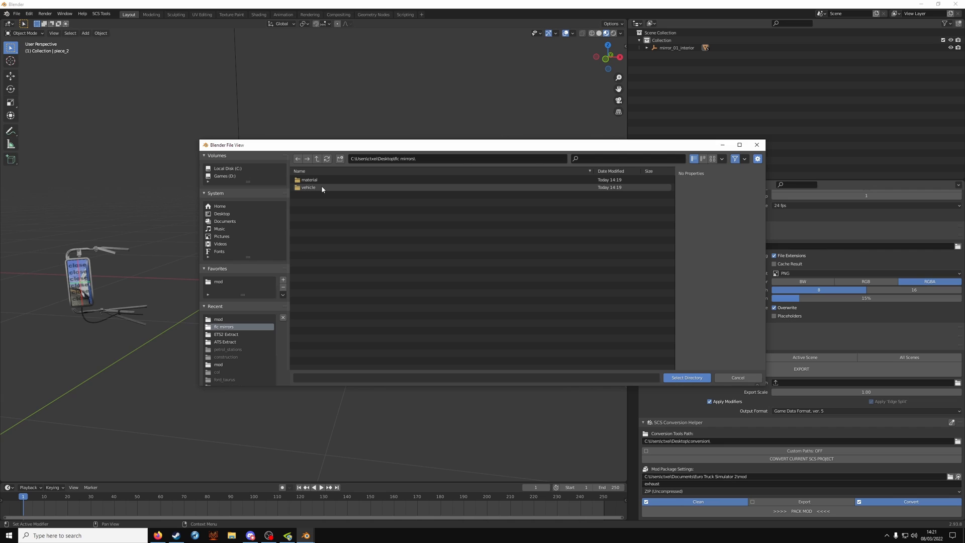
double_click(308, 187)
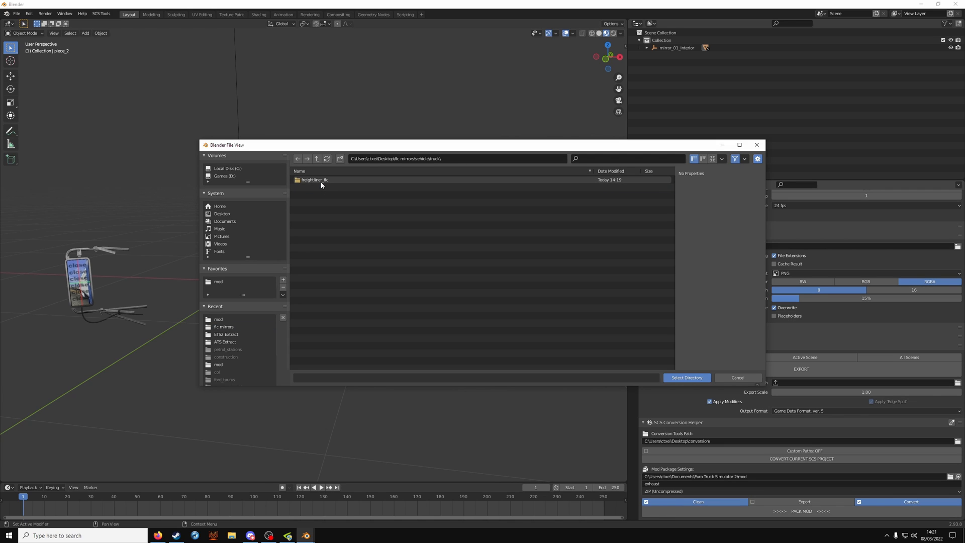
double_click(314, 180)
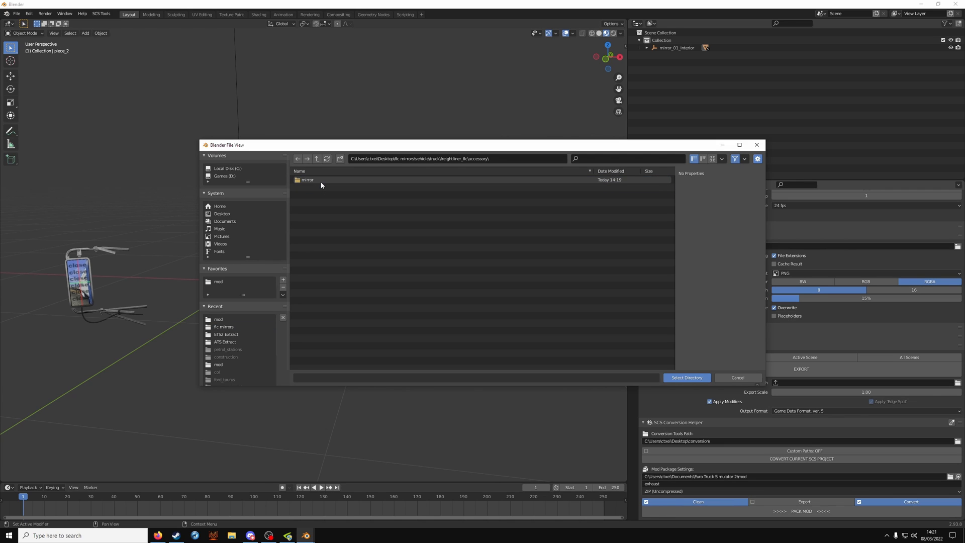
double_click(308, 179)
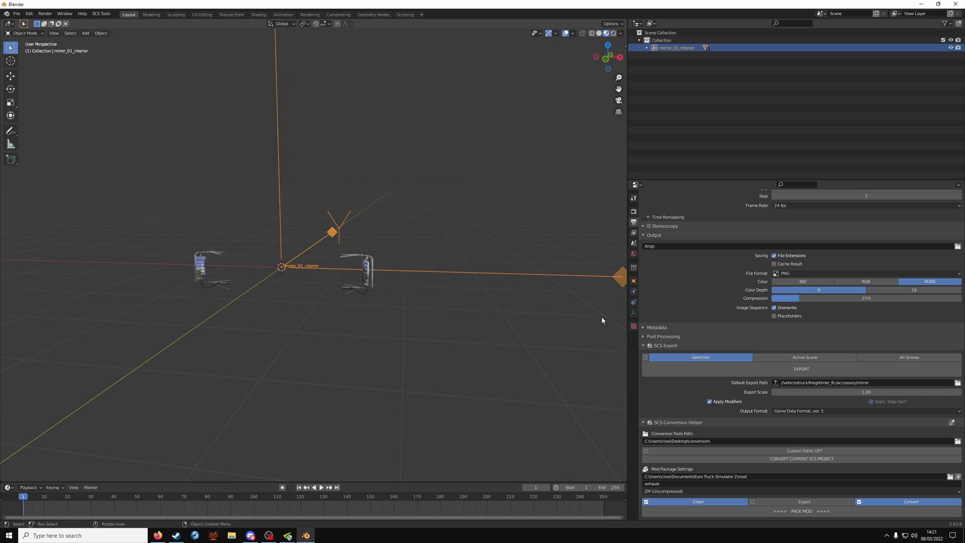
Step: Export the mirror_01_interior game object to the Freightliner accessory mirror folder
left_click(801, 369)
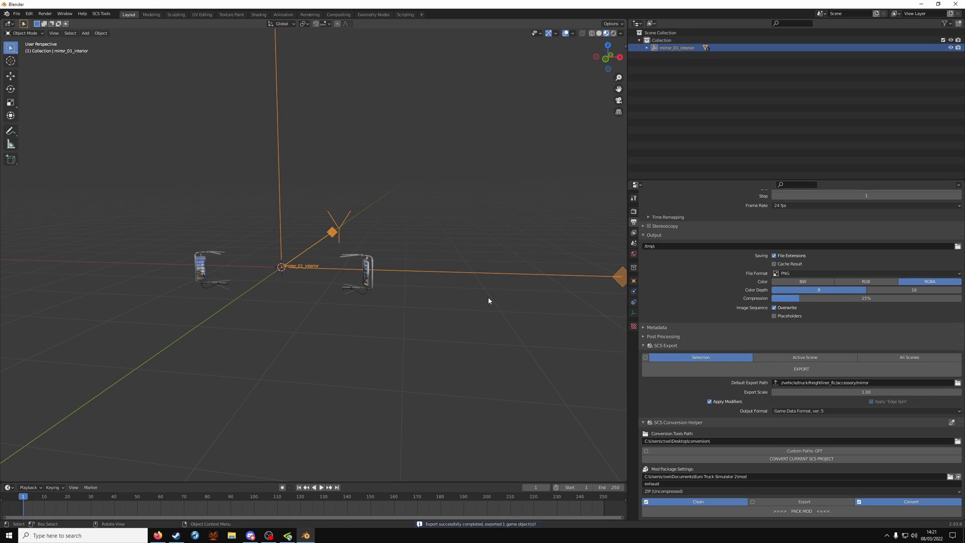
mouse_move(365, 271)
type("flc mirrors")
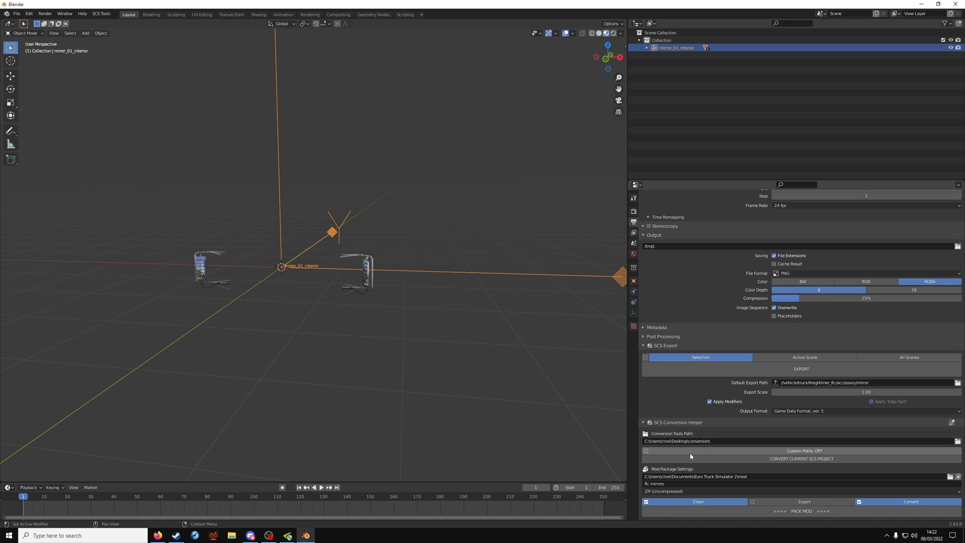
mouse_move(692, 484)
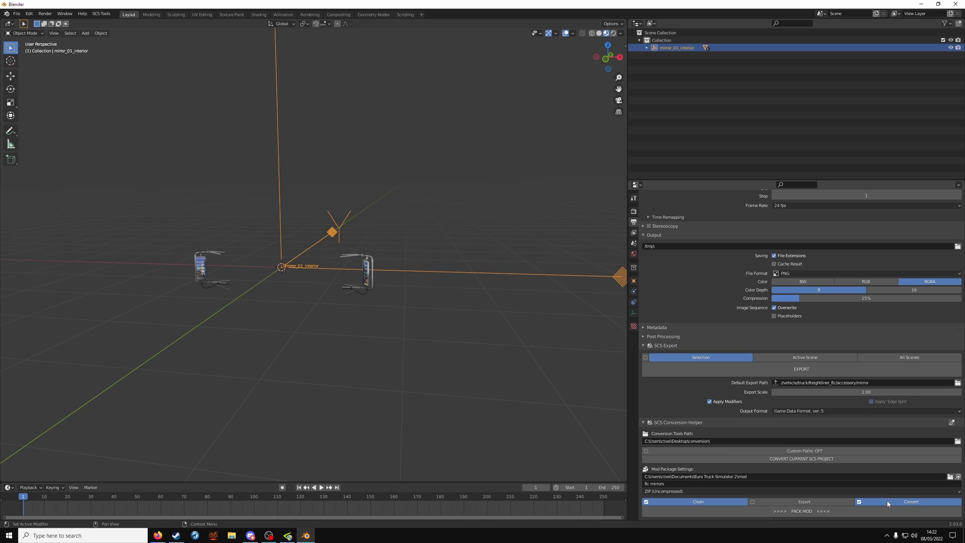
mouse_move(803, 501)
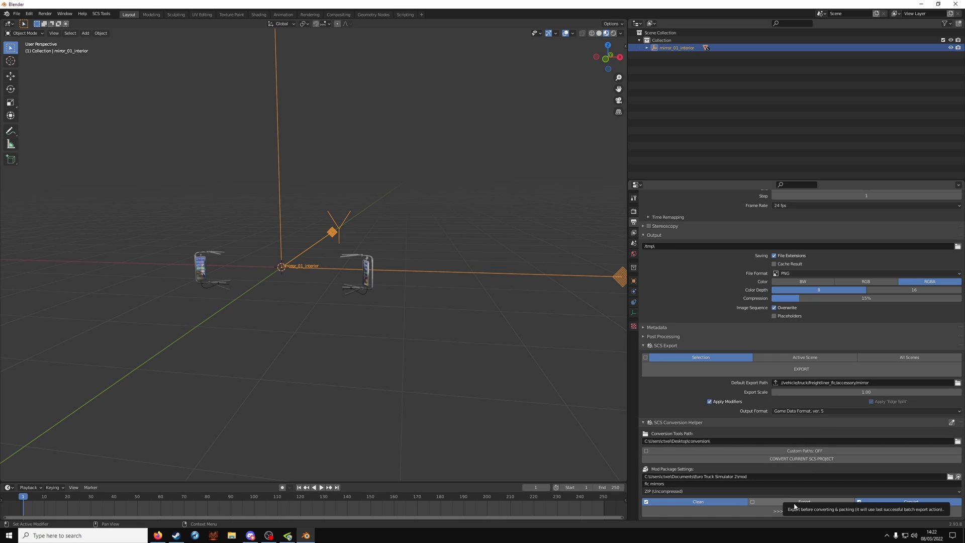
mouse_move(808, 518)
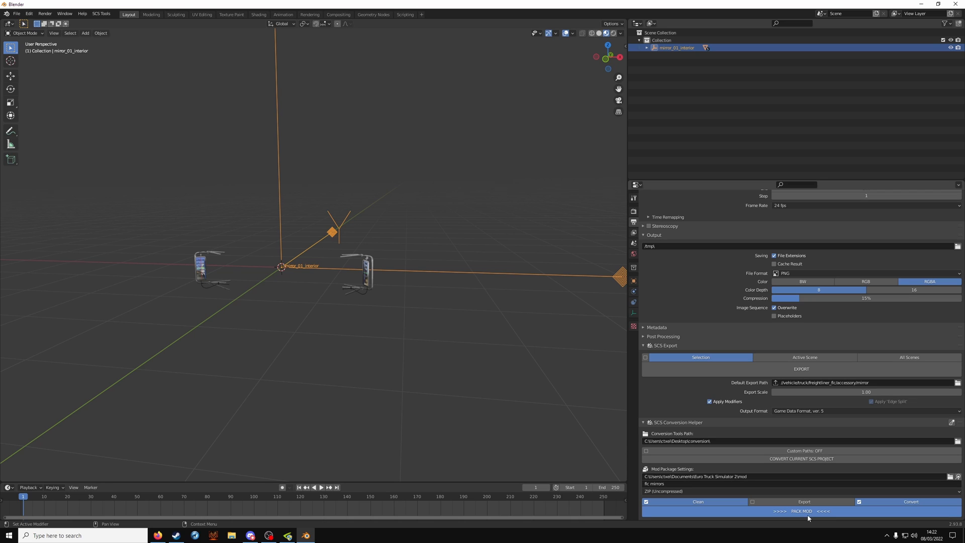
Step: Pack the exported mirror files into the 'flc mirrors' mod package
left_click(910, 501)
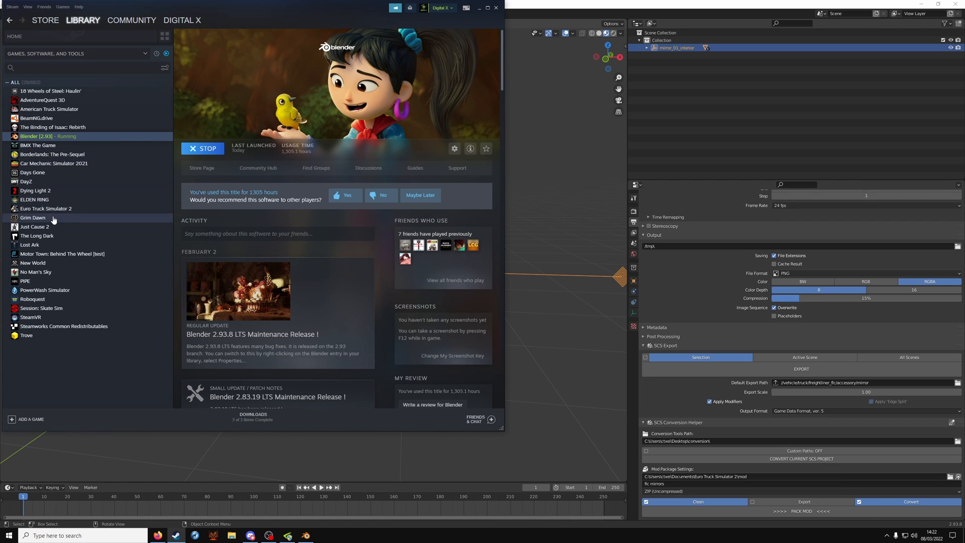
Step: Launch Euro Truck Simulator 2 from Steam with the DirectX 11 64-bit option
left_click(45, 208)
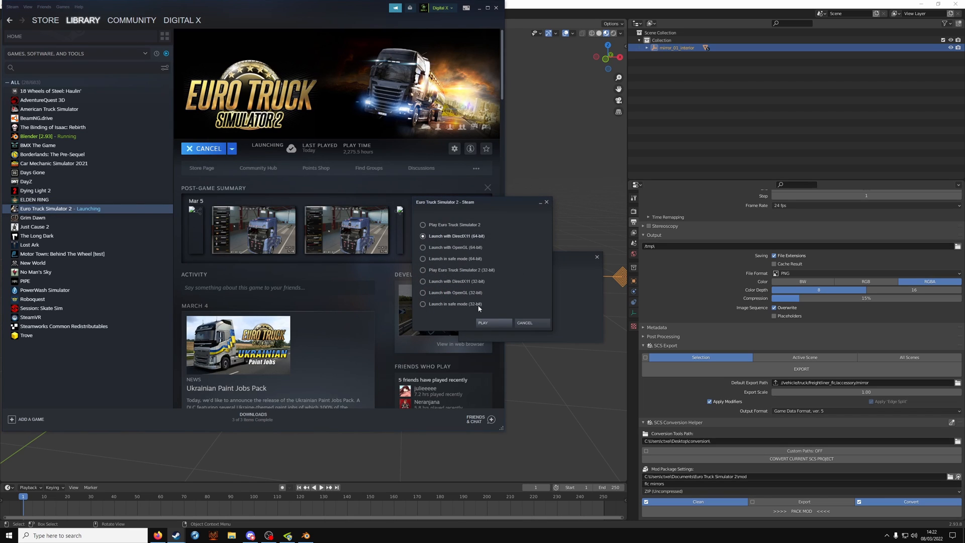
left_click(483, 322)
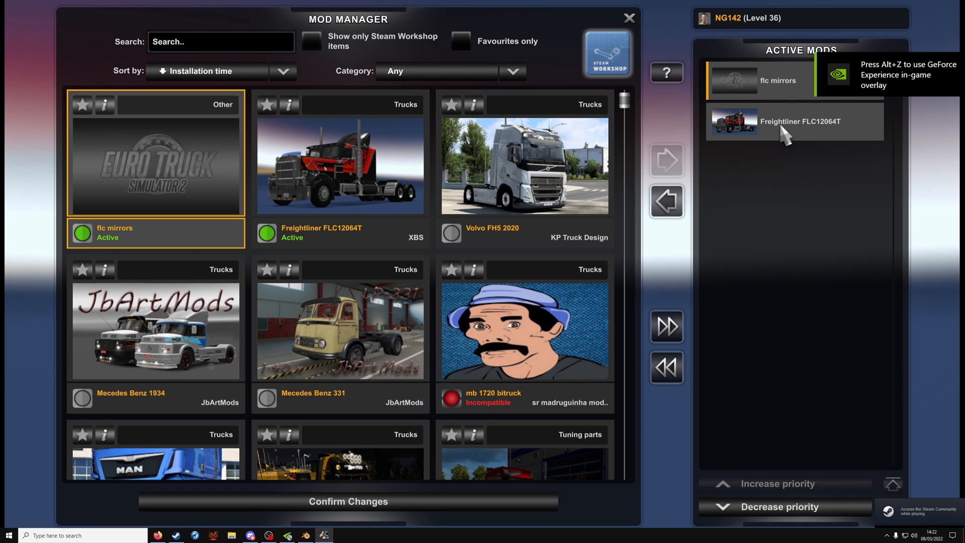
Step: Confirm the active mod list with flc mirrors and Freightliner FLC12064T enabled
left_click(628, 17)
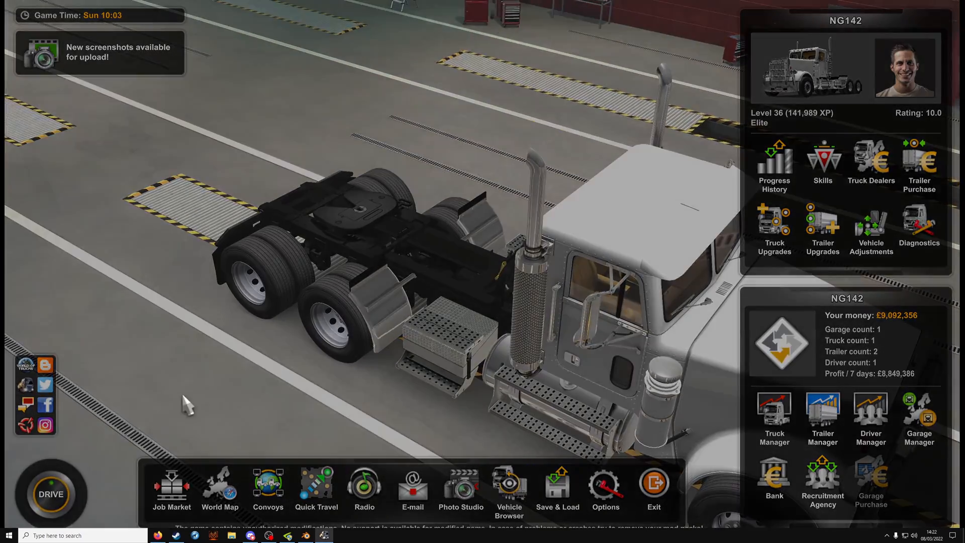
Step: Drive into the garage and reach the Freightliner's mirror accessories in the Truck Configurator
left_click(49, 494)
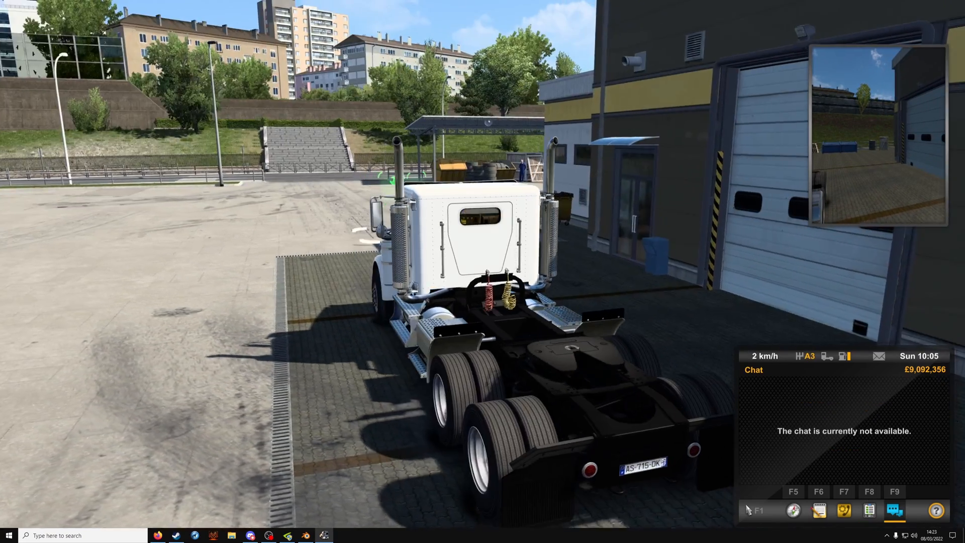
key("w")
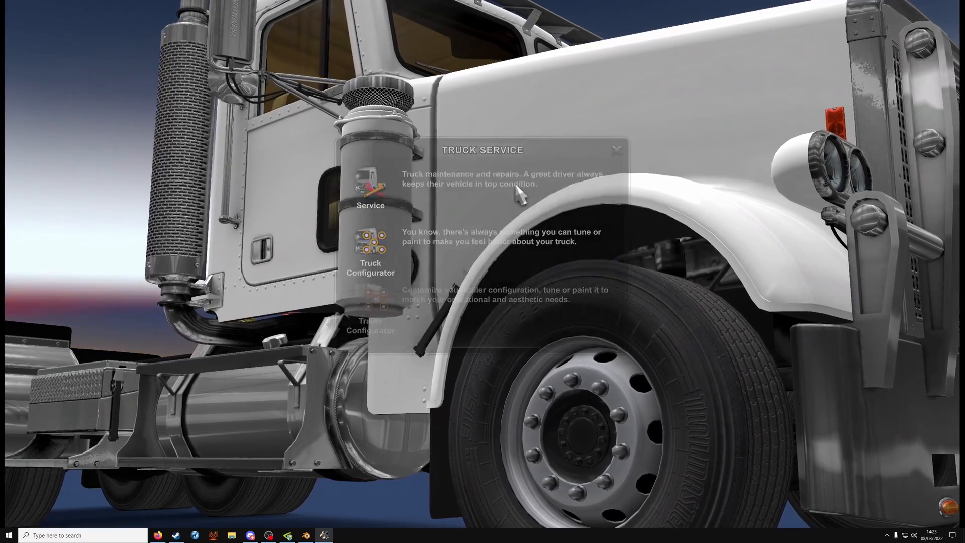
left_click(369, 247)
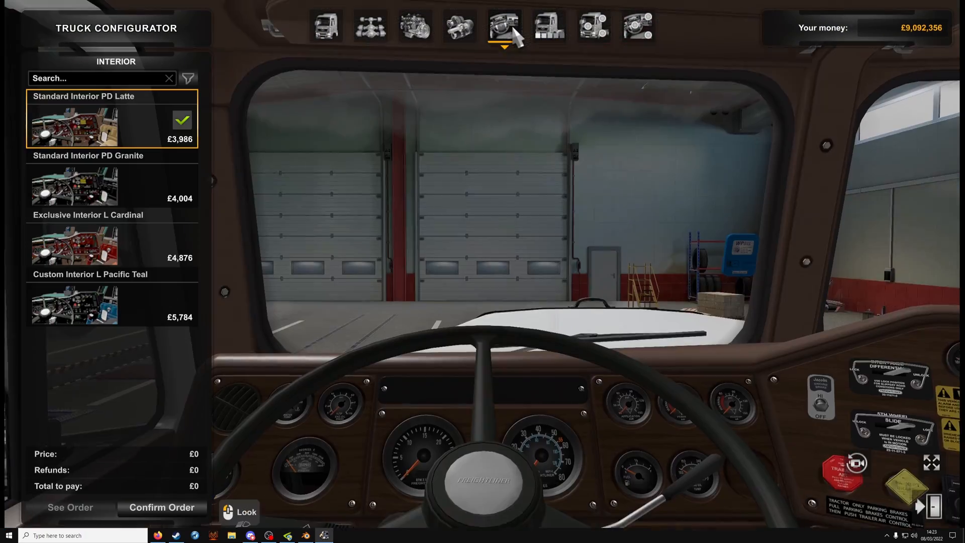
left_click(73, 185)
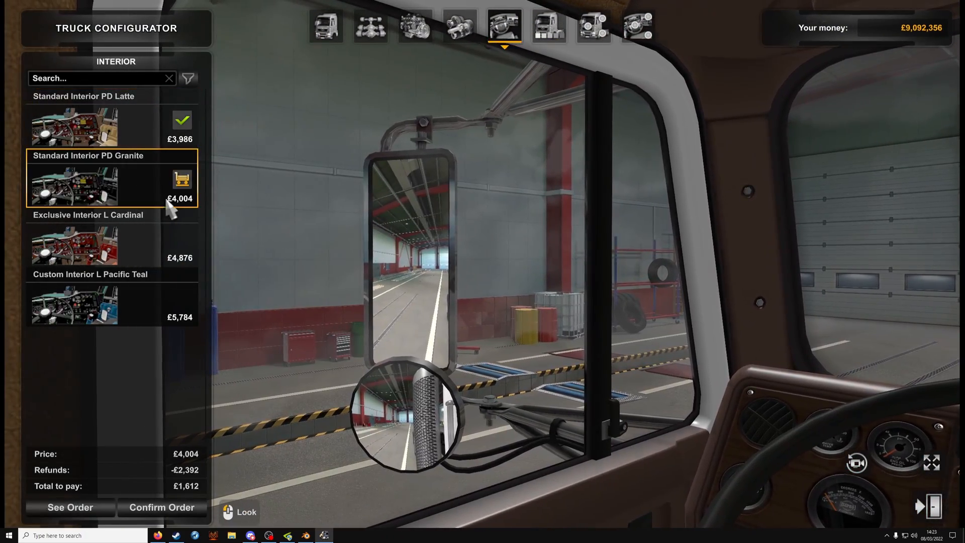
left_click(638, 26)
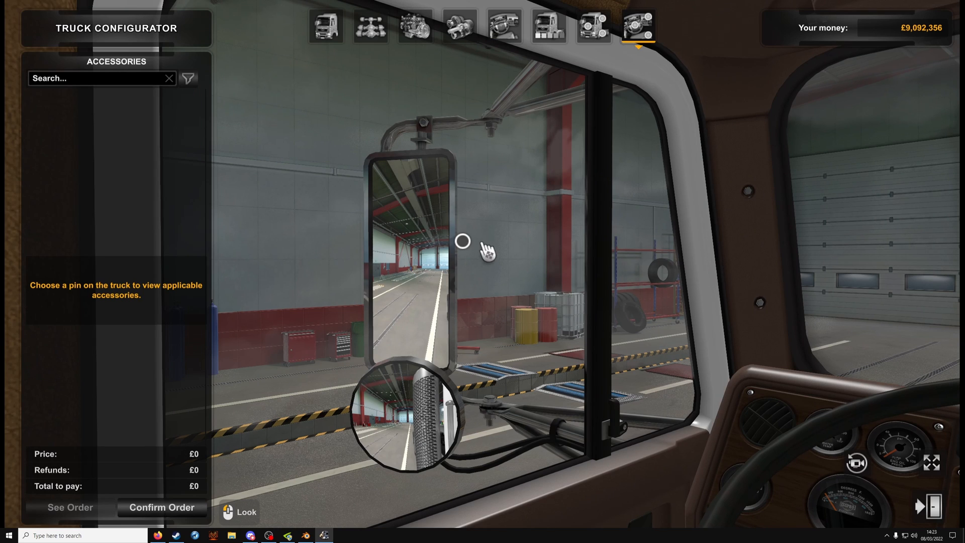
left_click(462, 240)
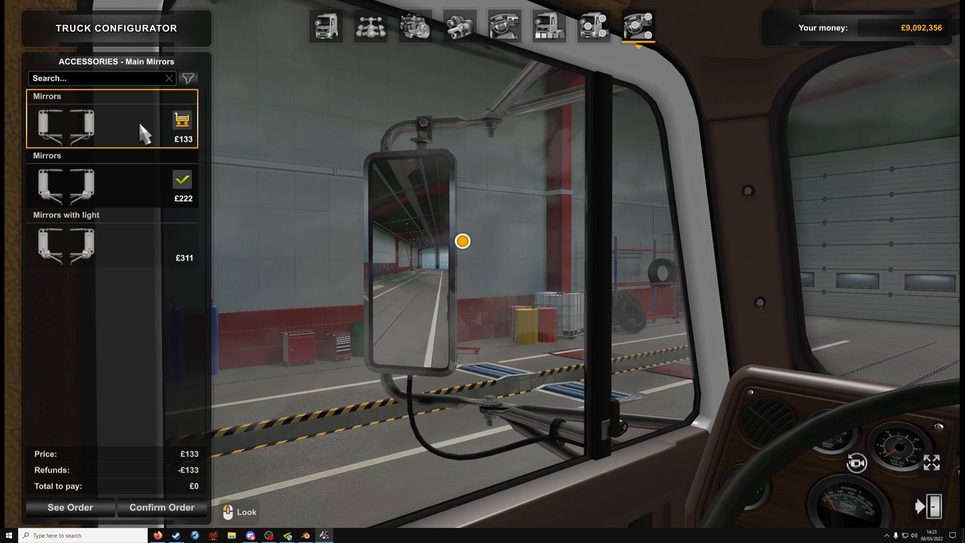
Step: Preview each Mirrors variant in turn to compare their reflections against the fitted one
left_click(110, 185)
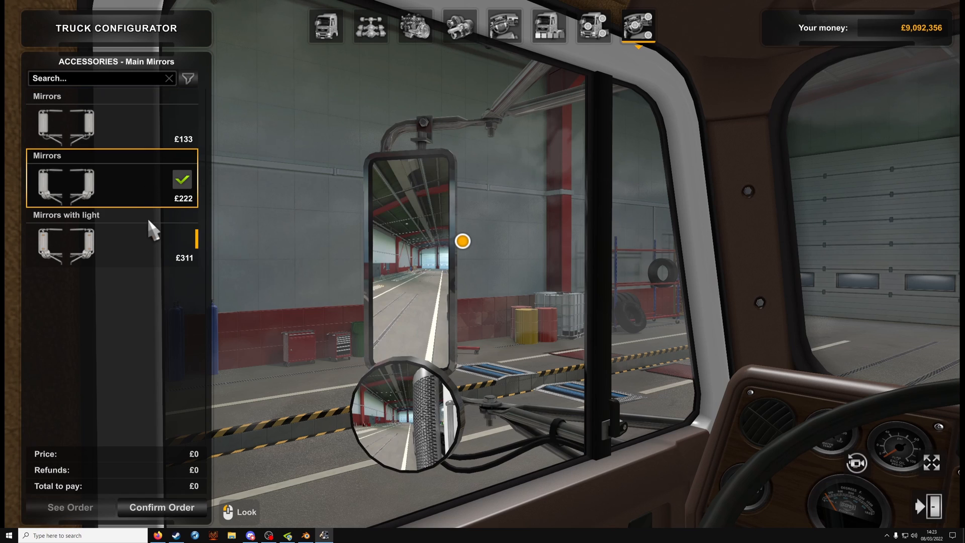
left_click(111, 244)
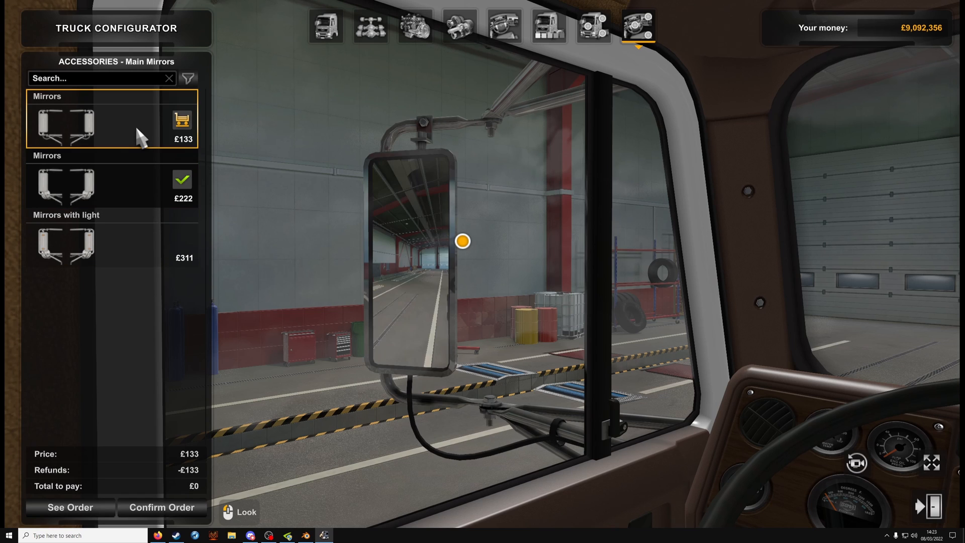
left_click(110, 185)
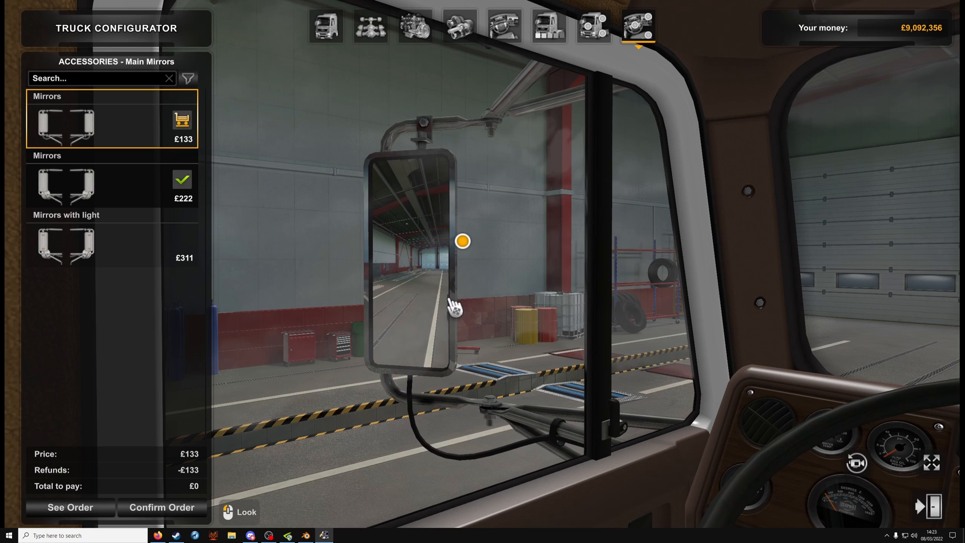
mouse_move(432, 344)
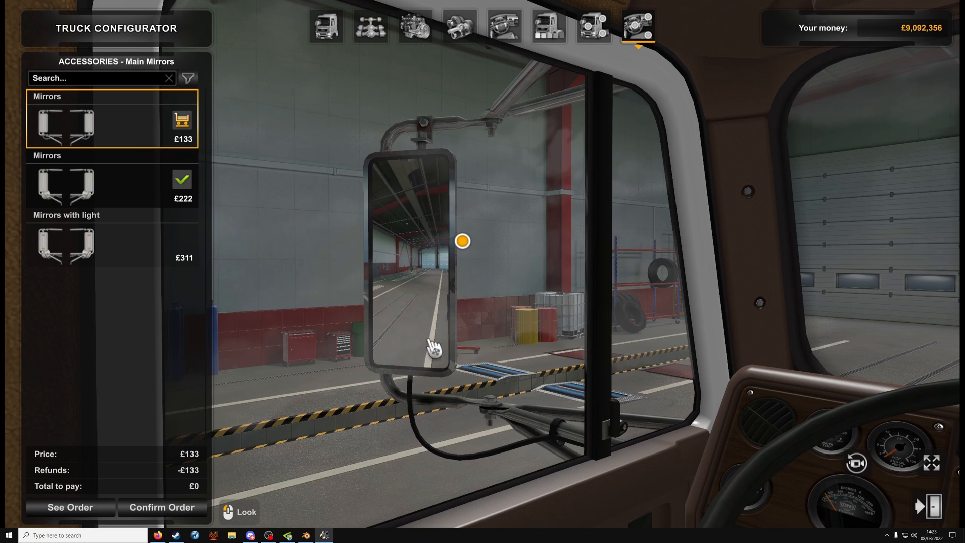
mouse_move(275, 338)
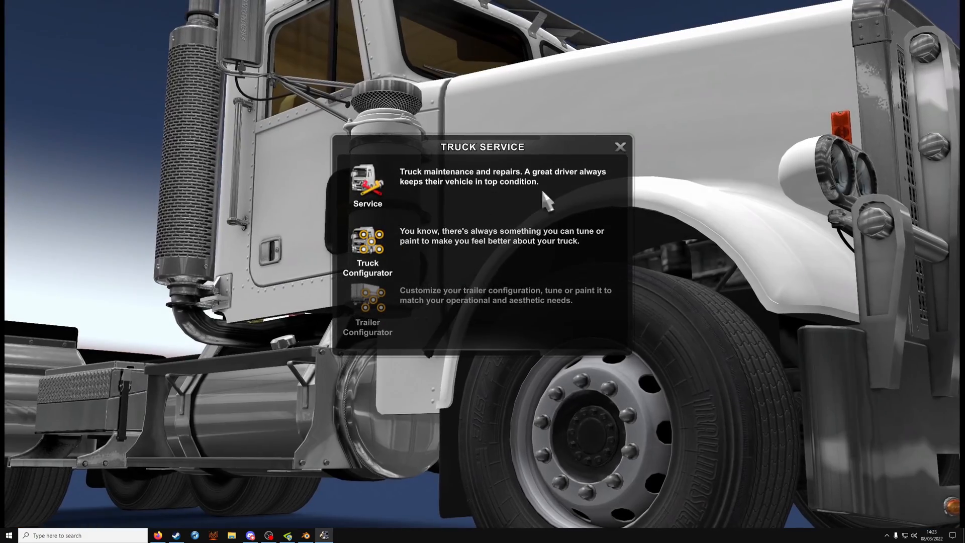
Step: Leave Truck Service, return to the main menu and exit the game
left_click(620, 147)
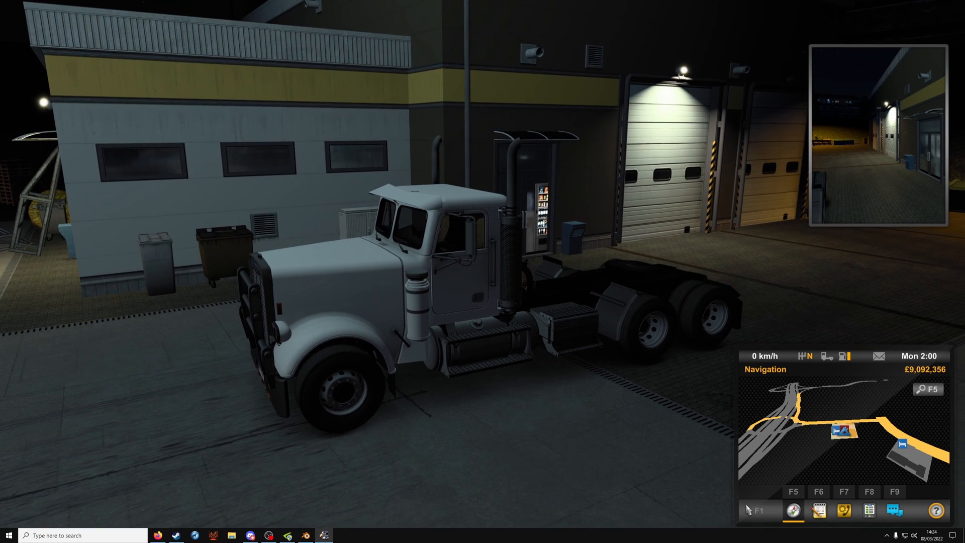
key("Escape")
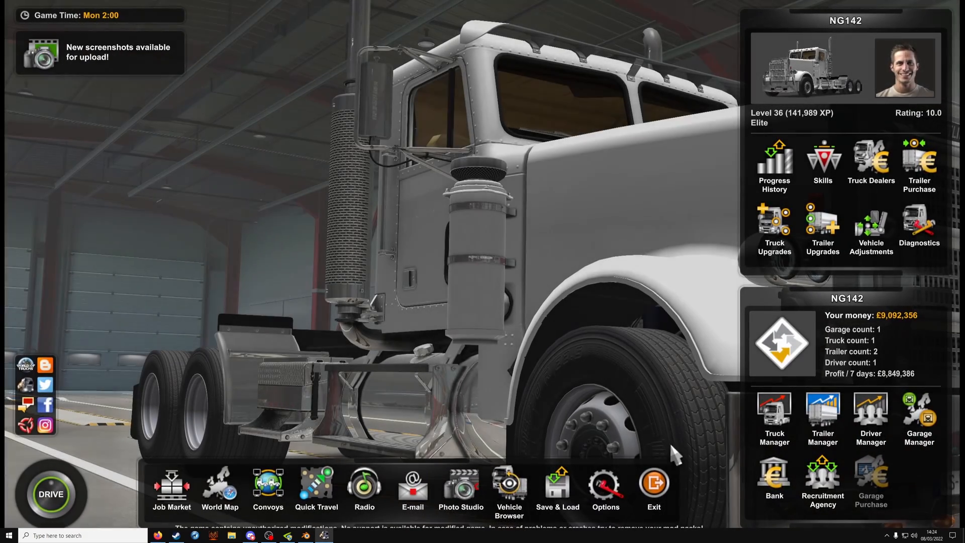
left_click(653, 486)
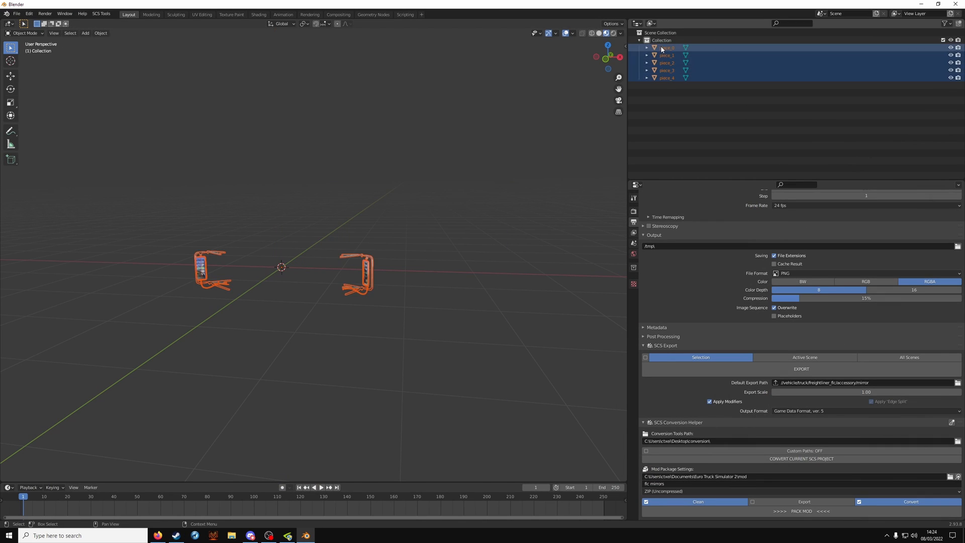
Step: Start an SCS model import from the freightliner_flc.scs archive via ConverterPIX
left_click(17, 13)
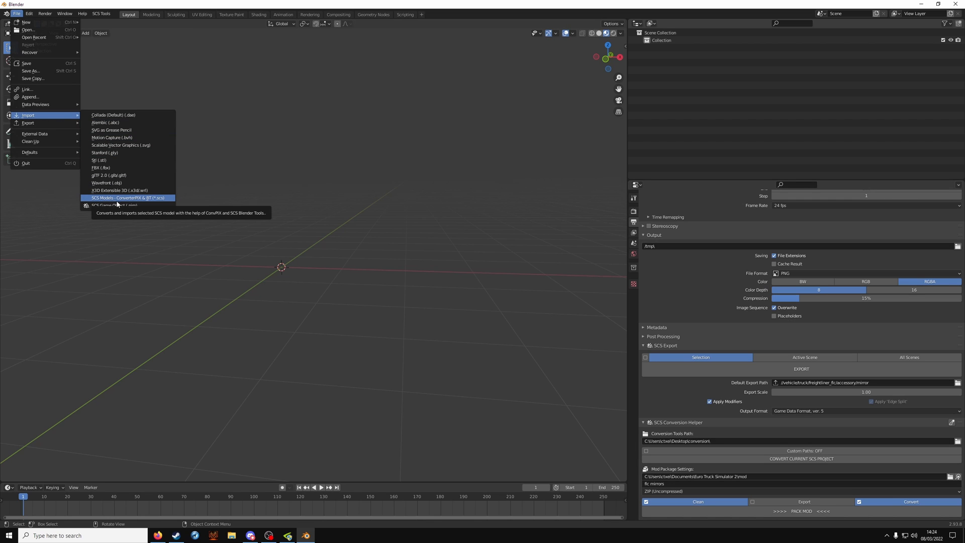
left_click(128, 198)
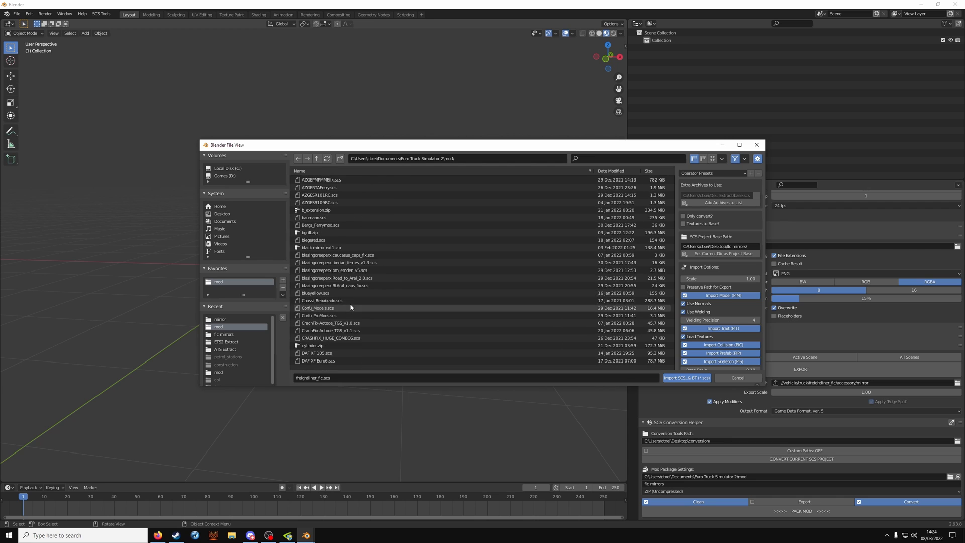
scroll("down", 3)
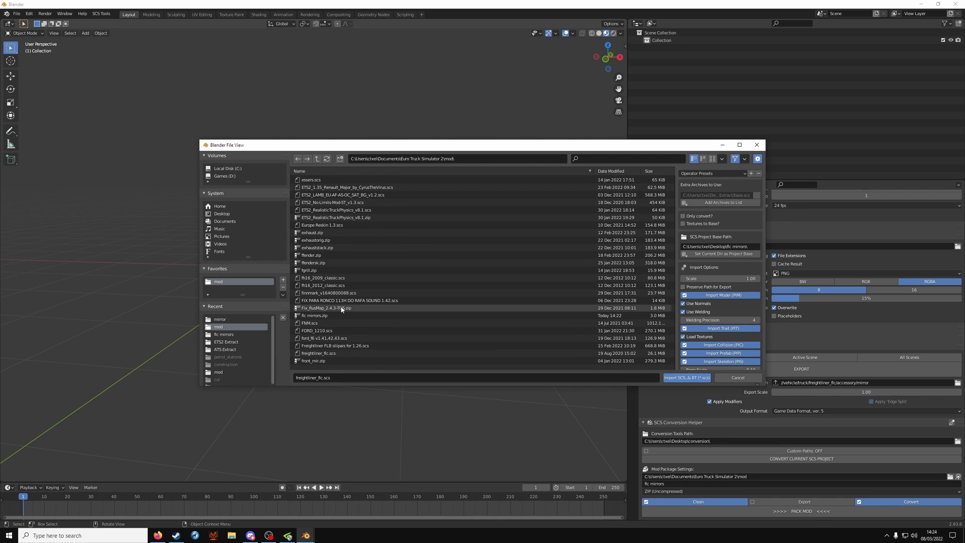
scroll("down", 3)
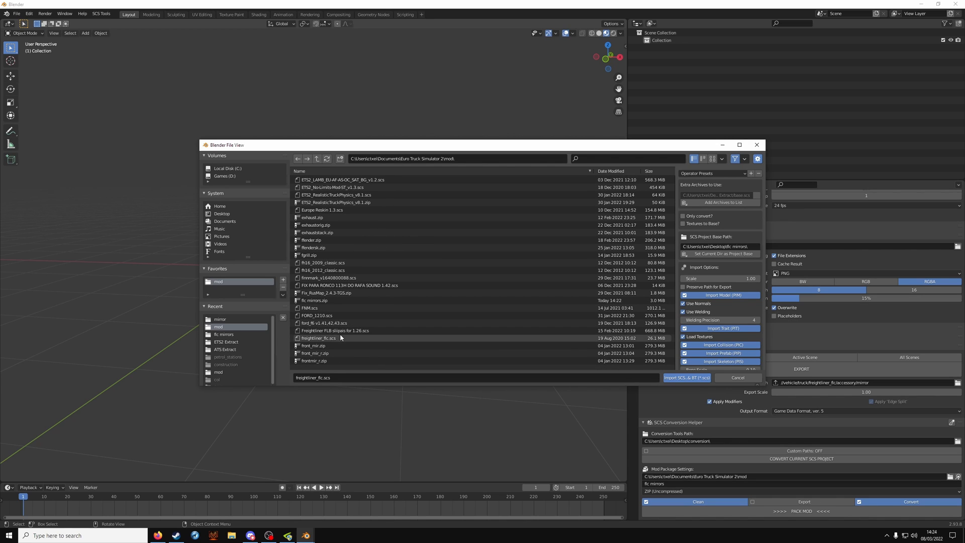
left_click(686, 377)
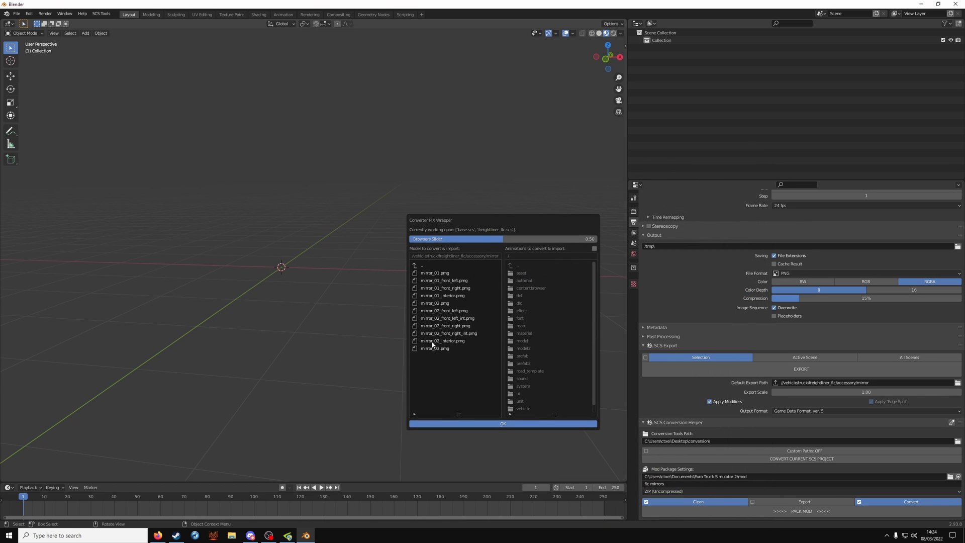
mouse_move(456, 283)
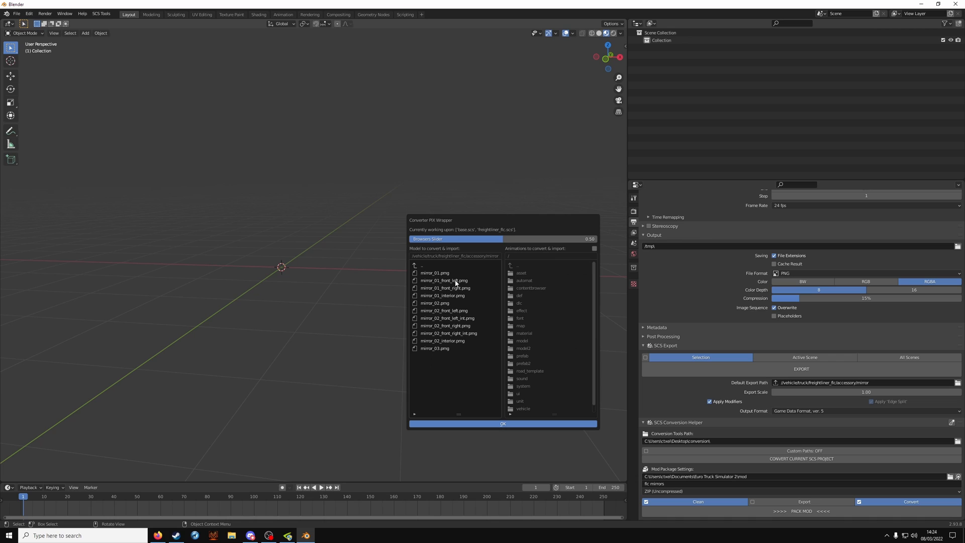
mouse_move(449, 306)
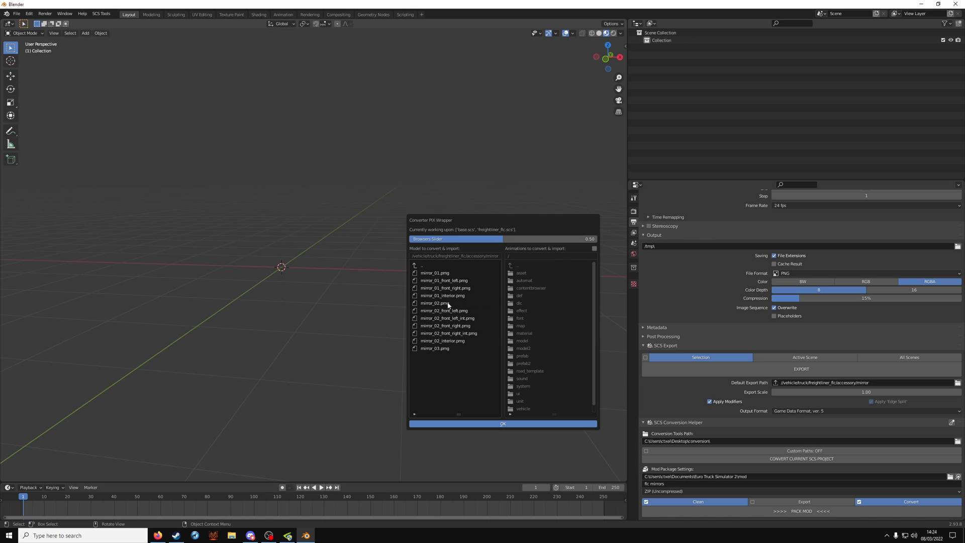
Step: Import the mirror_02_interior model into the scene
left_click(442, 340)
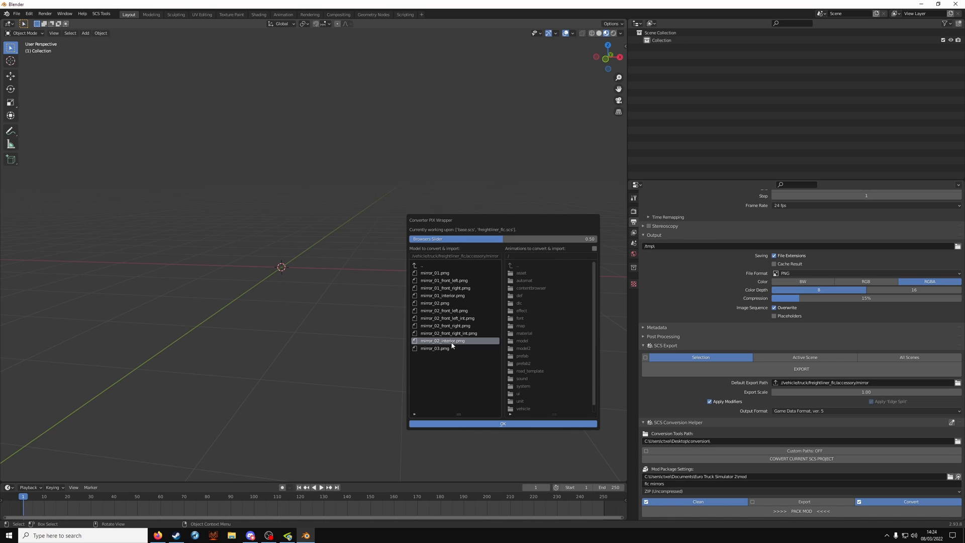
left_click(502, 423)
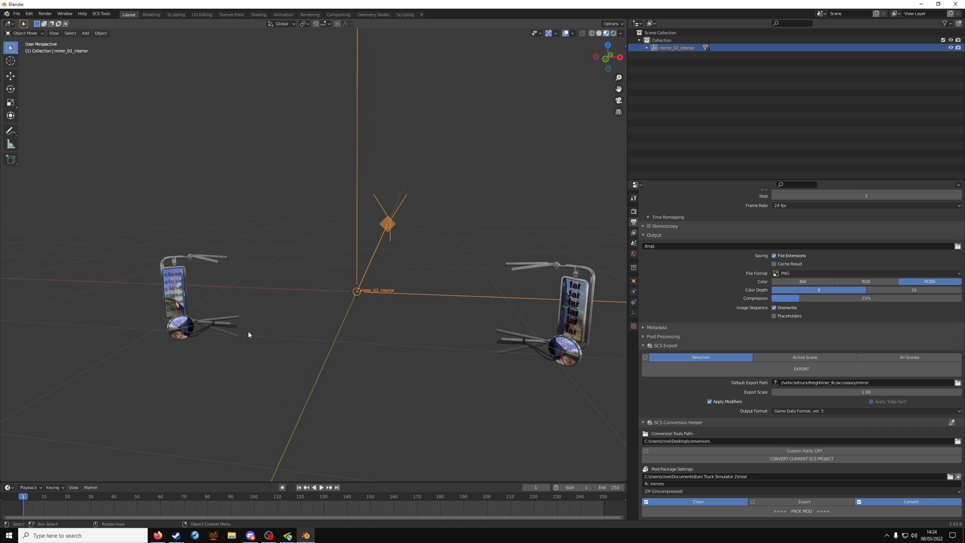
mouse_move(629, 348)
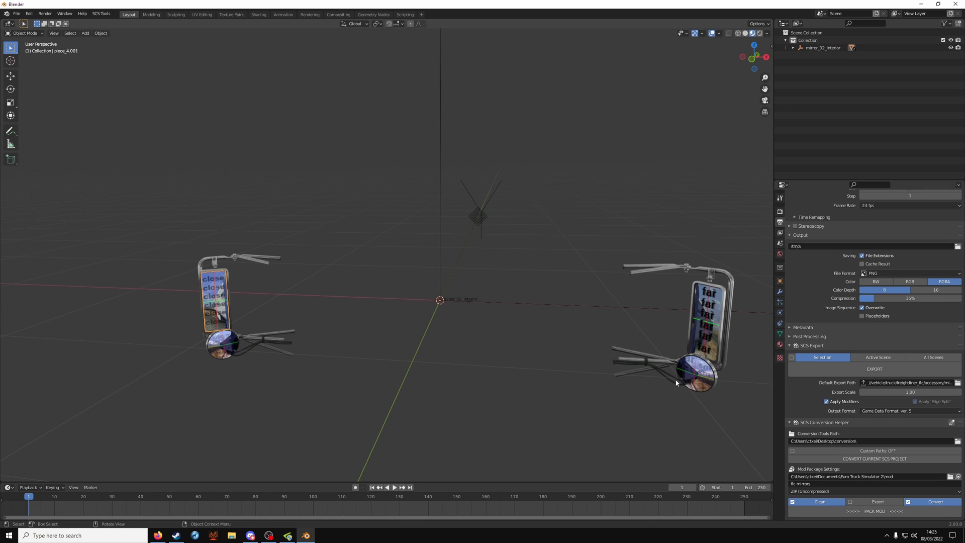
Step: Set each mirror glass piece's SCS Material Diffuse colour to black (V = 0)
left_click(780, 343)
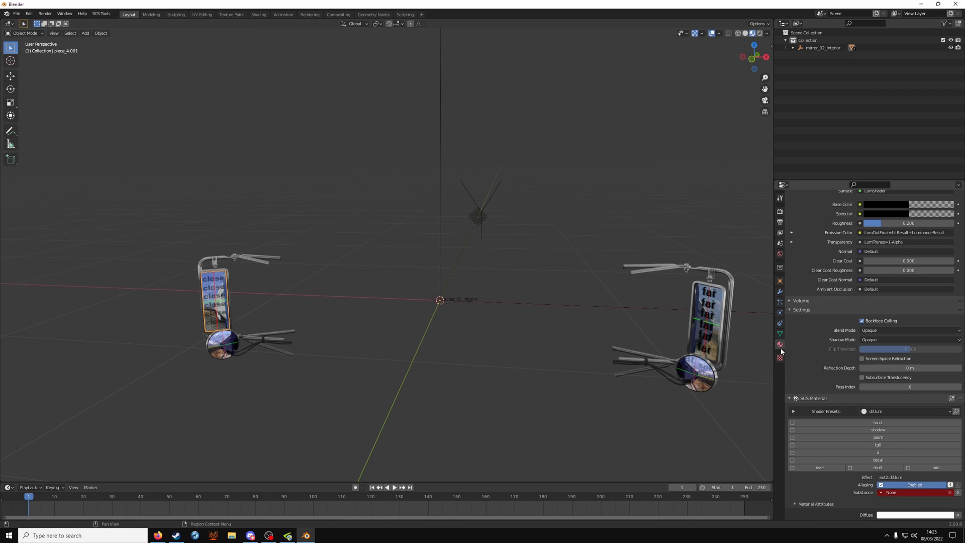
scroll("down", 3)
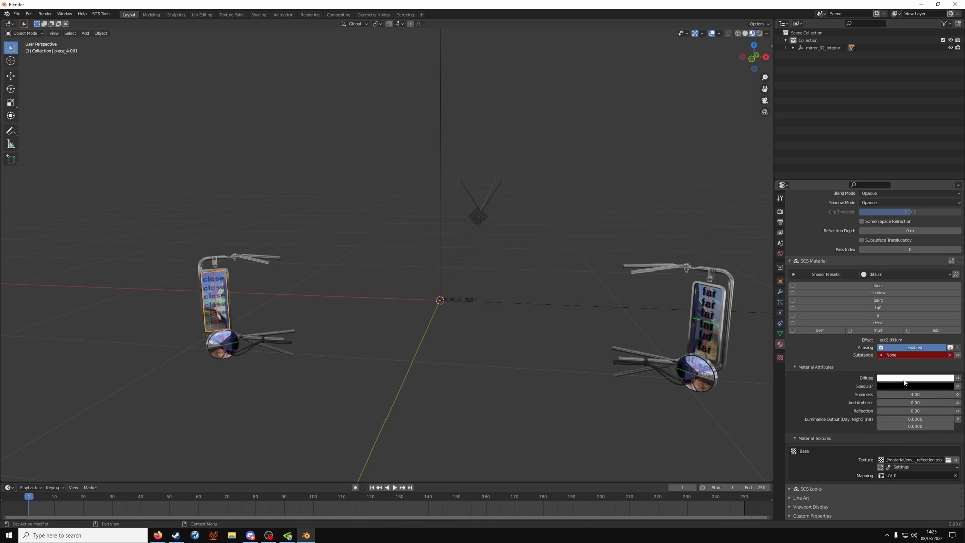
left_click(914, 377)
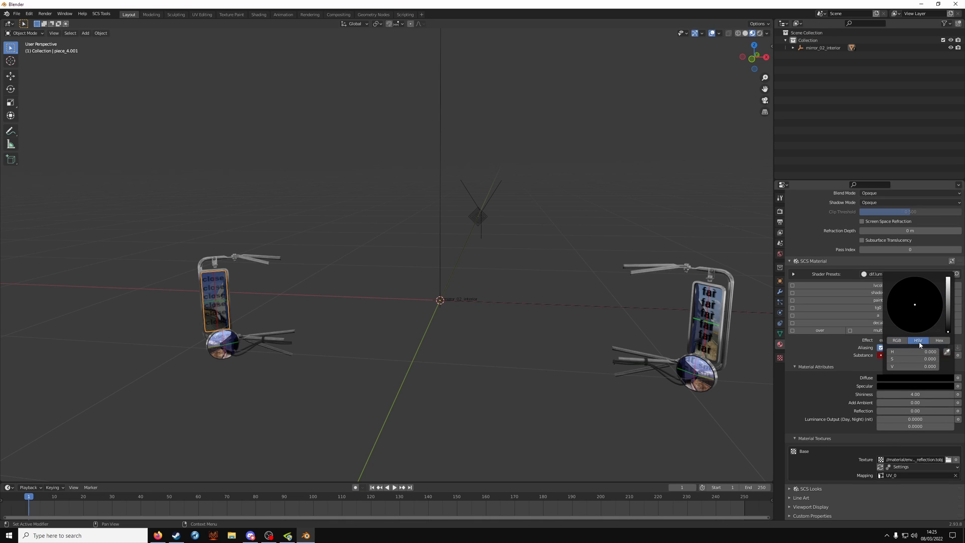
mouse_move(887, 375)
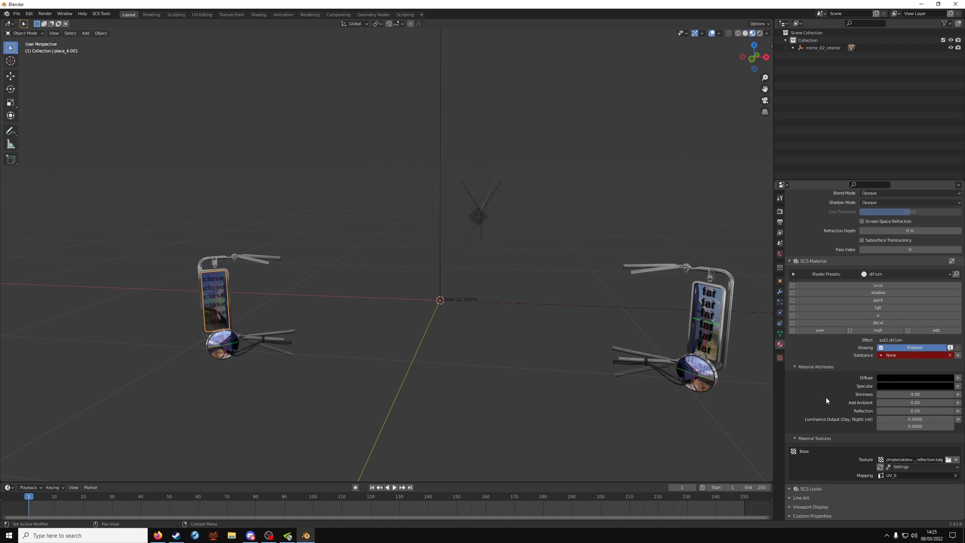
left_click(914, 410)
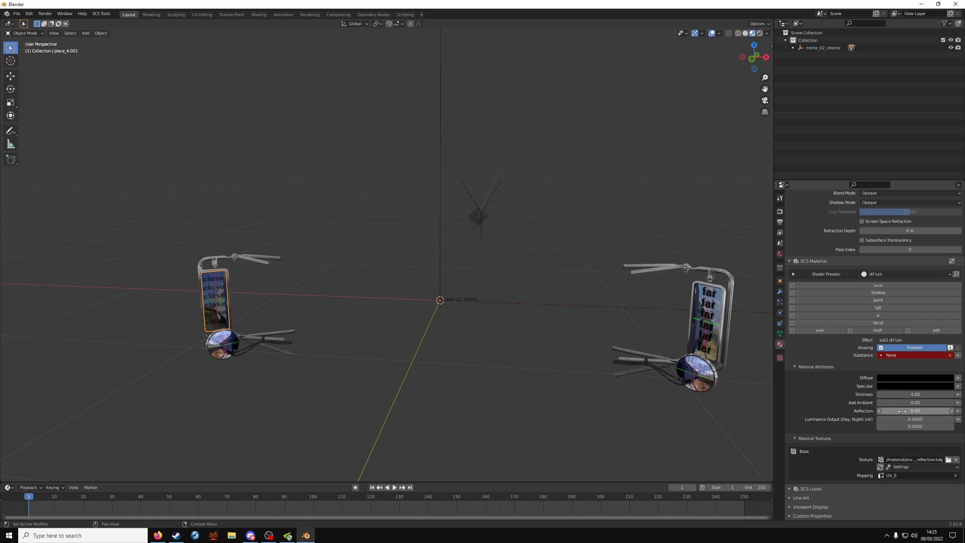
left_click(913, 419)
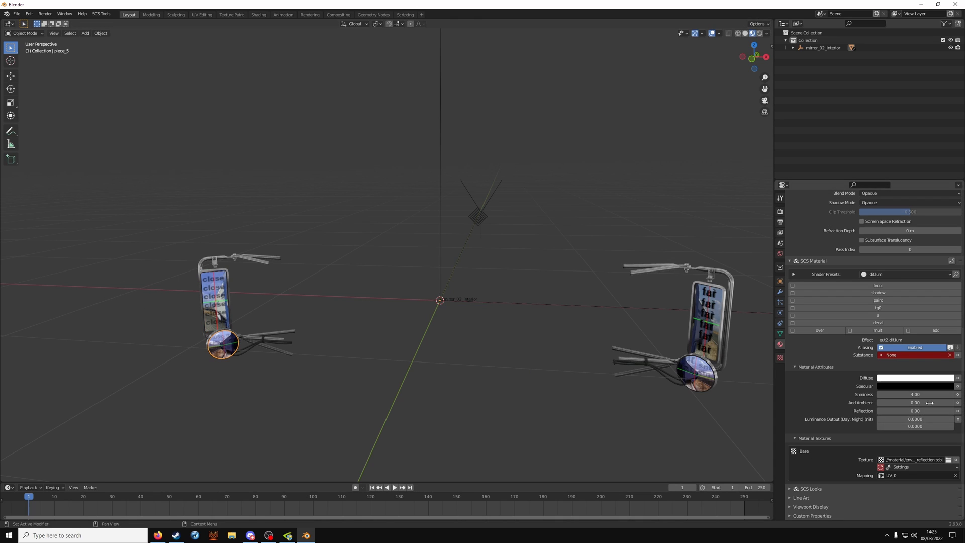
left_click(915, 377)
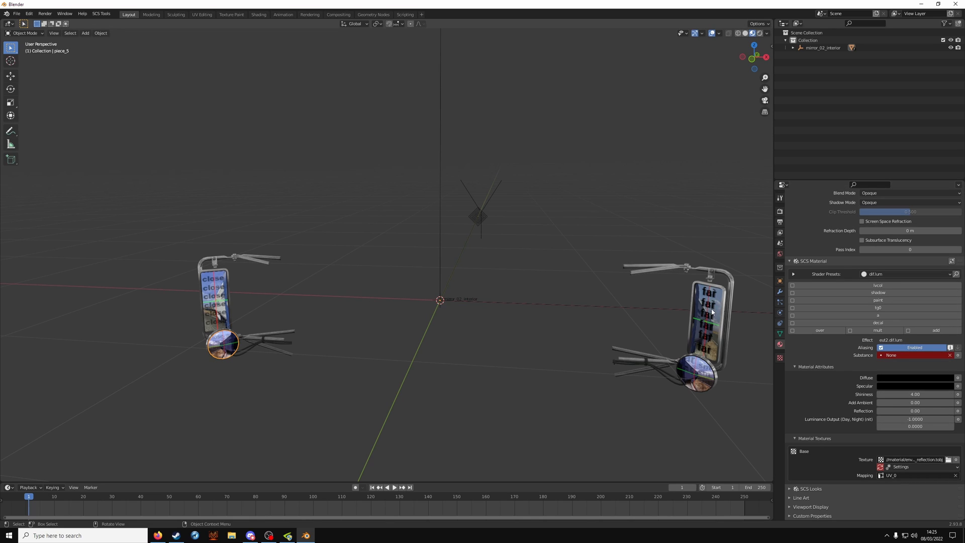
left_click(914, 377)
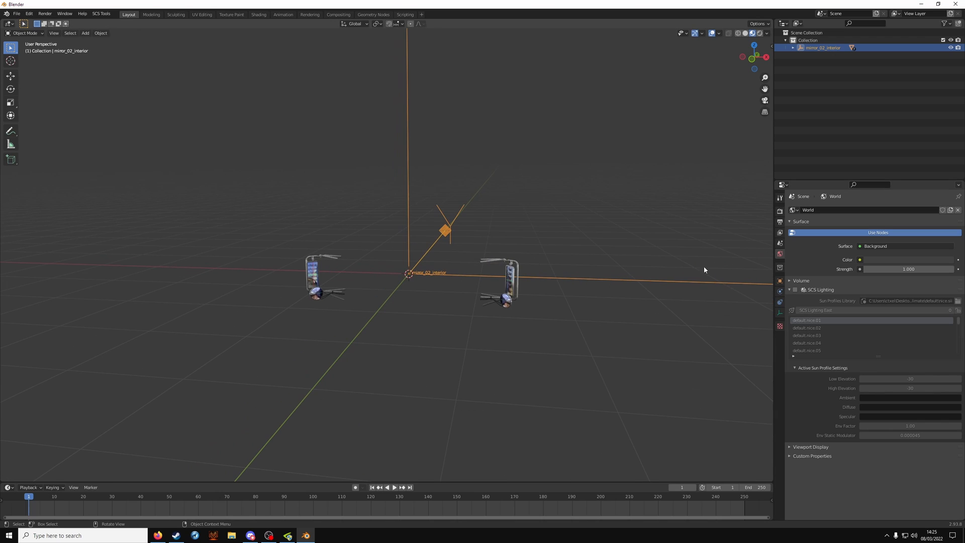
Step: Export and pack the darkened mirror model as the mod, then relaunch Euro Truck Simulator 2
left_click(780, 210)
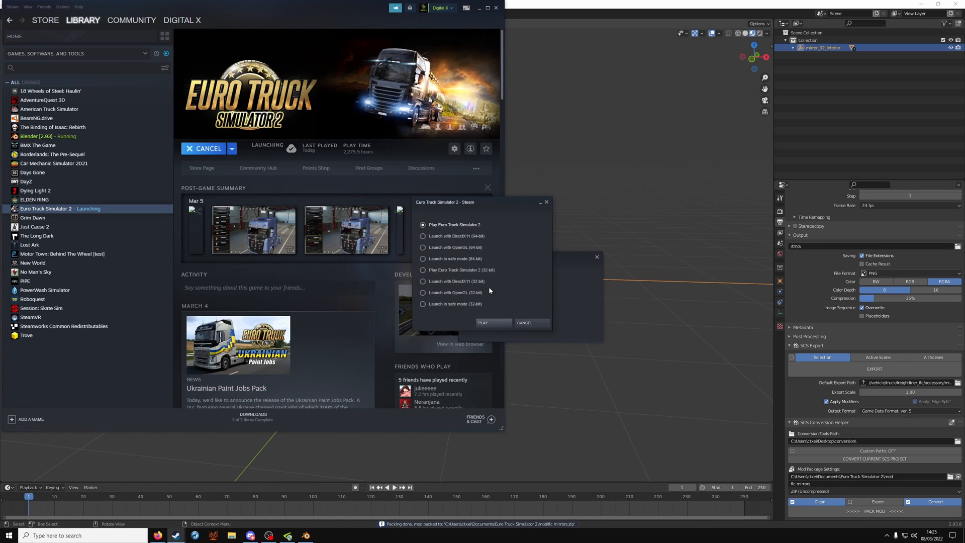
left_click(483, 322)
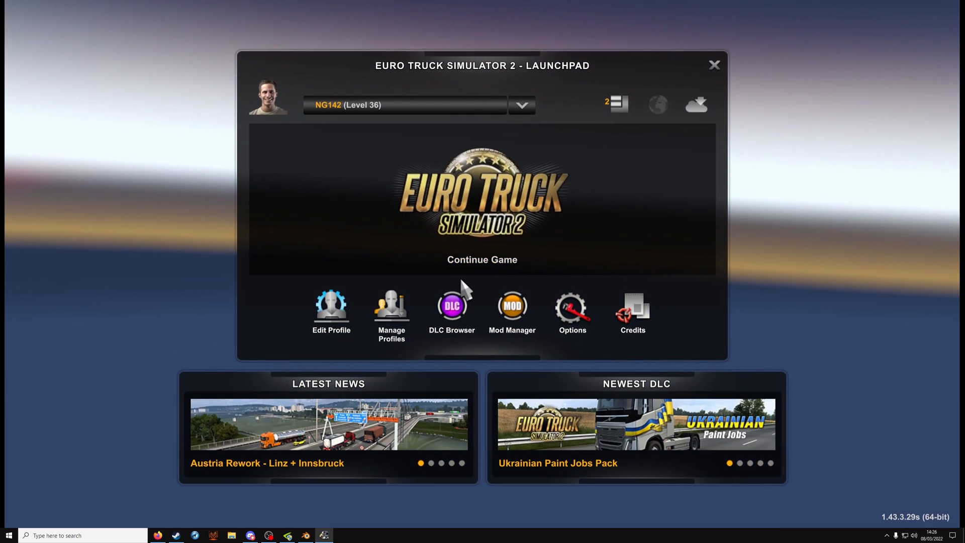
Step: Continue the saved game and browse the Main Mirrors options in the Truck Configurator
left_click(481, 259)
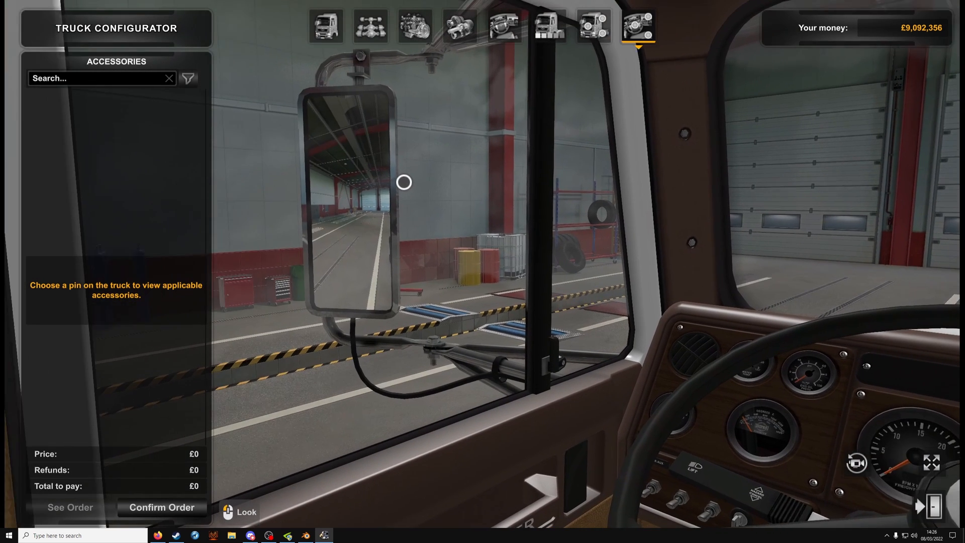
left_click(404, 181)
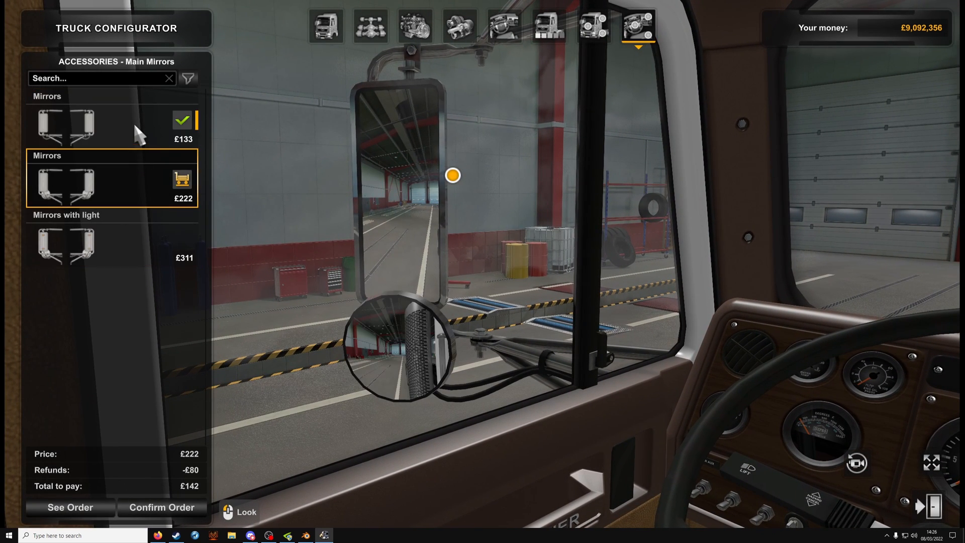
mouse_move(274, 460)
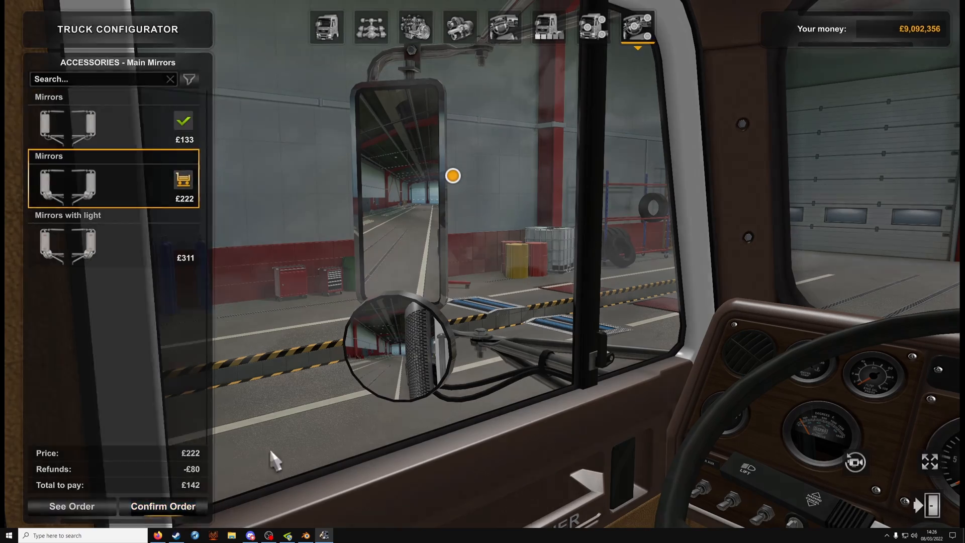